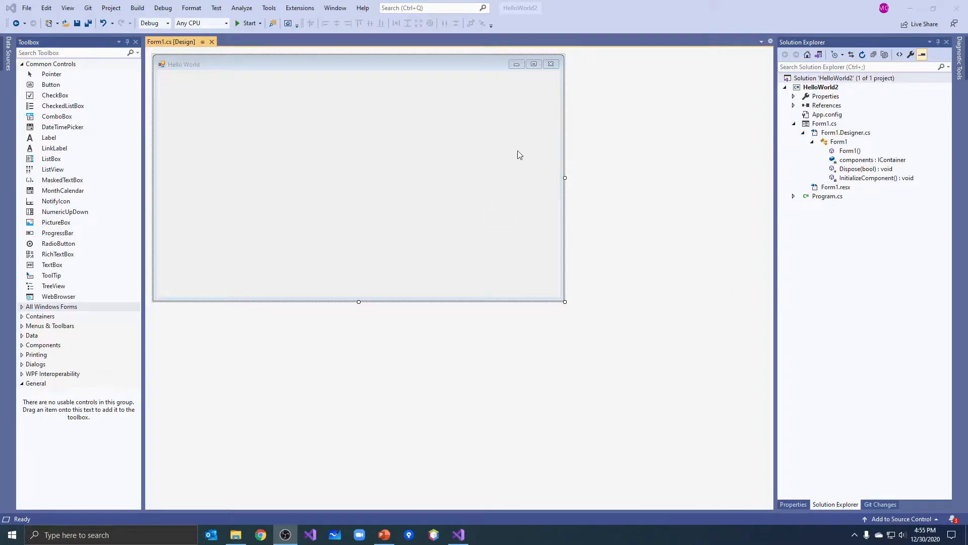
mouse_move(348, 178)
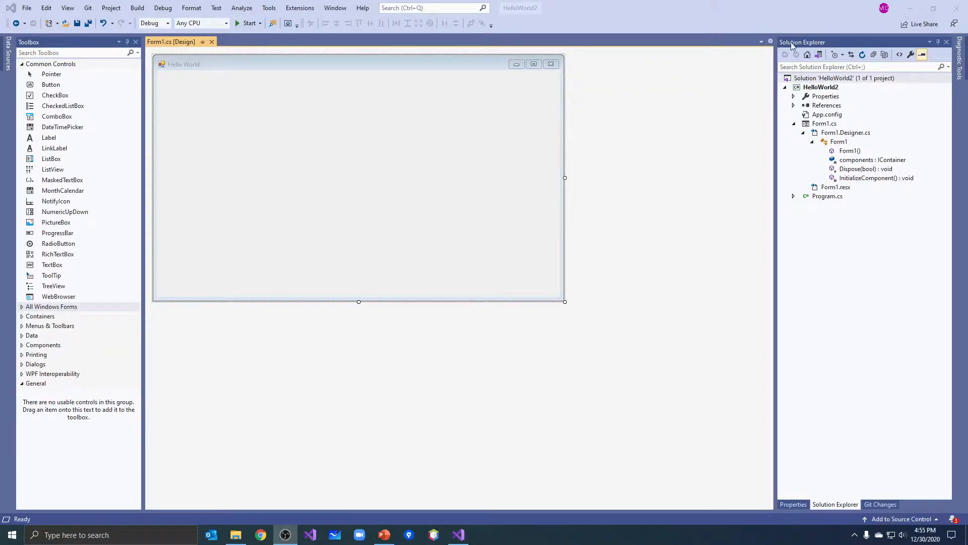
mouse_move(814, 475)
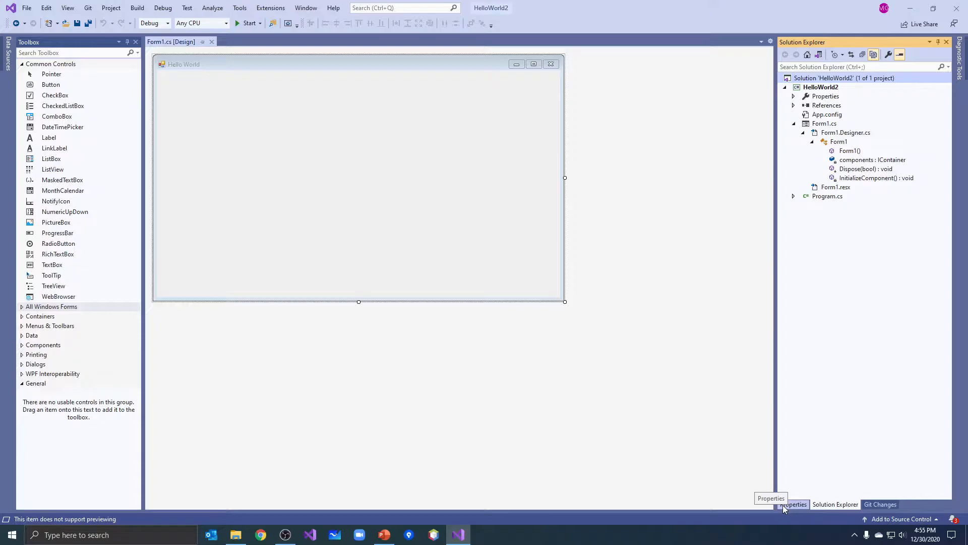
mouse_move(609, 189)
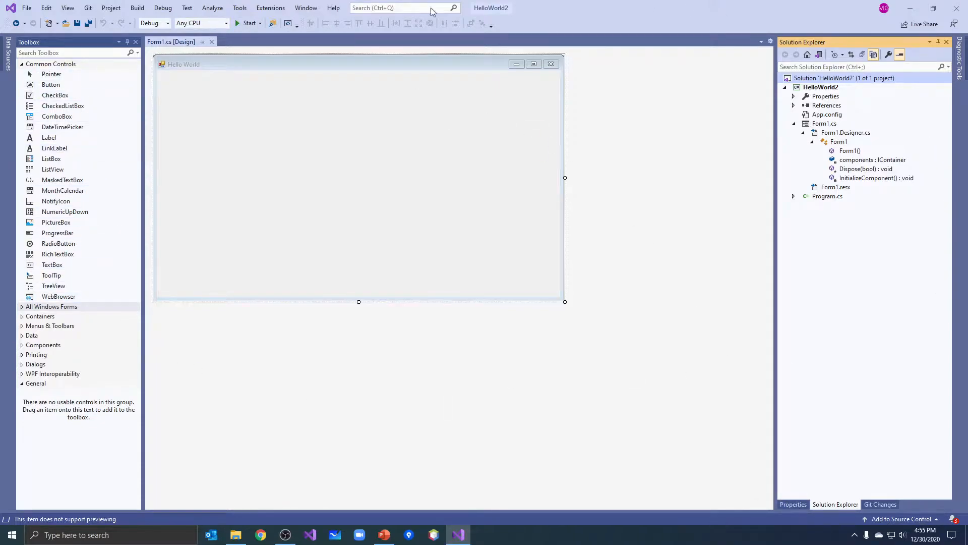
mouse_move(380, 377)
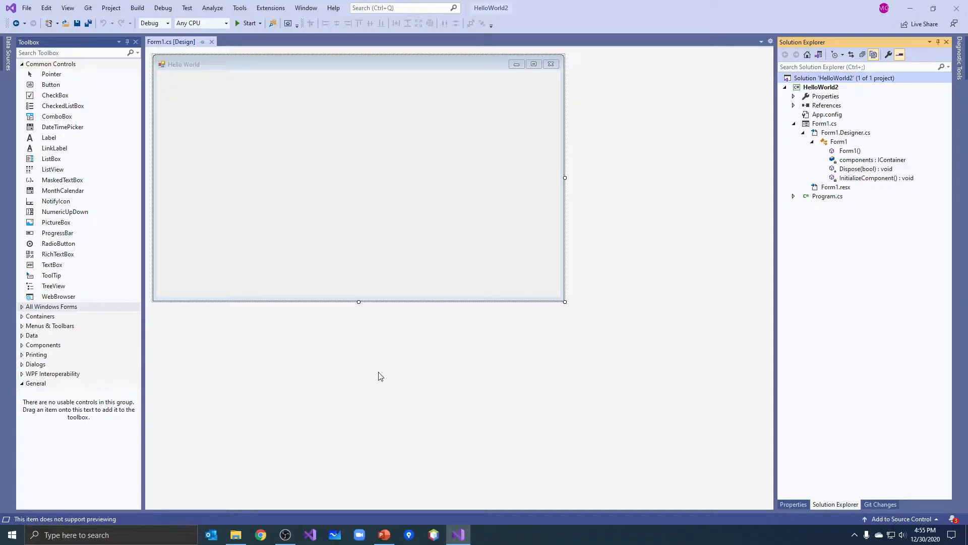
mouse_move(474, 342)
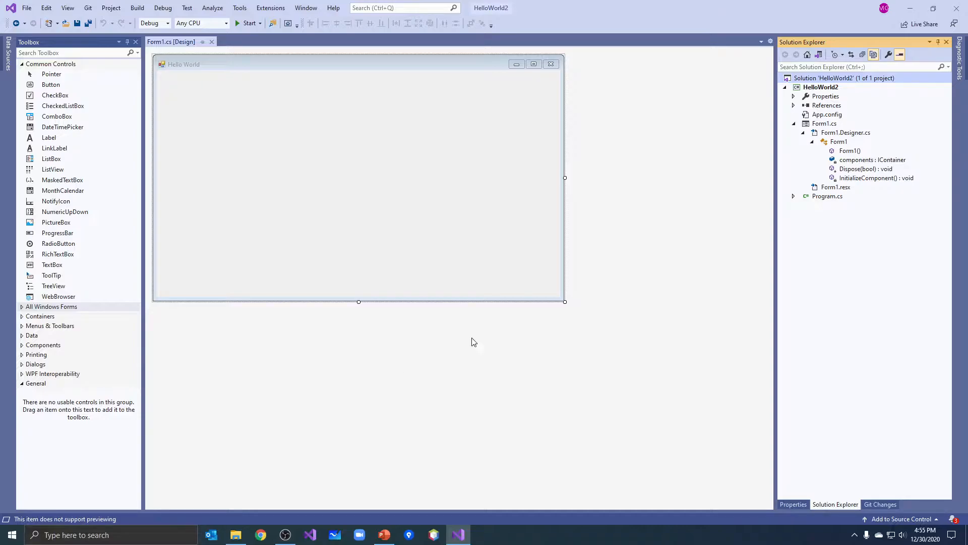
mouse_move(815, 452)
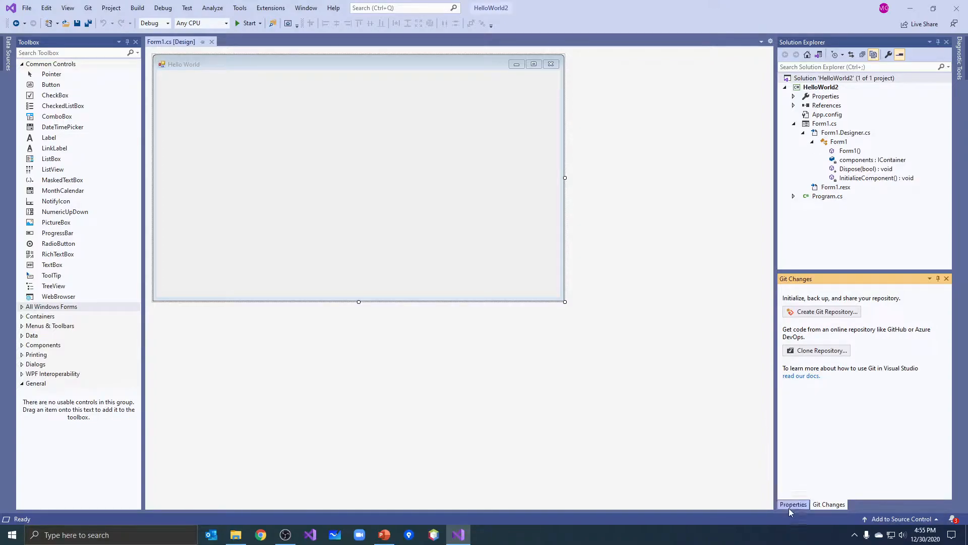
- Show the Properties window listing Form1's properties
left_click(793, 504)
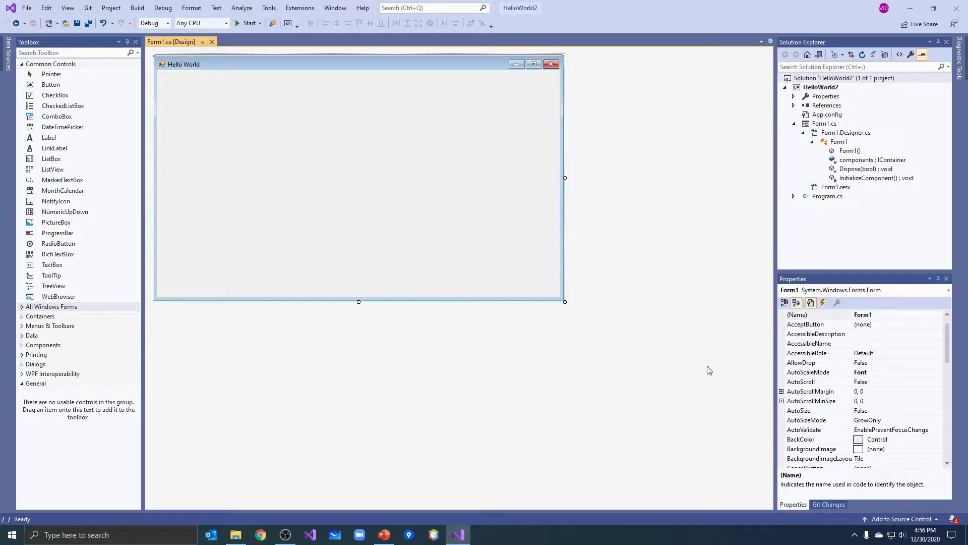
- Reset the window layout to default via Window > Reset Window Layout, confirming Yes
left_click(335, 8)
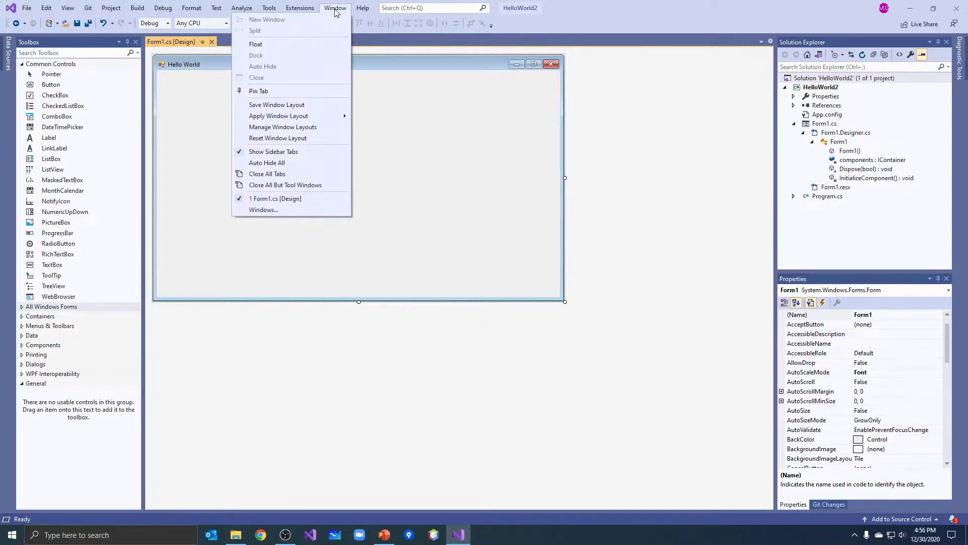
mouse_move(302, 93)
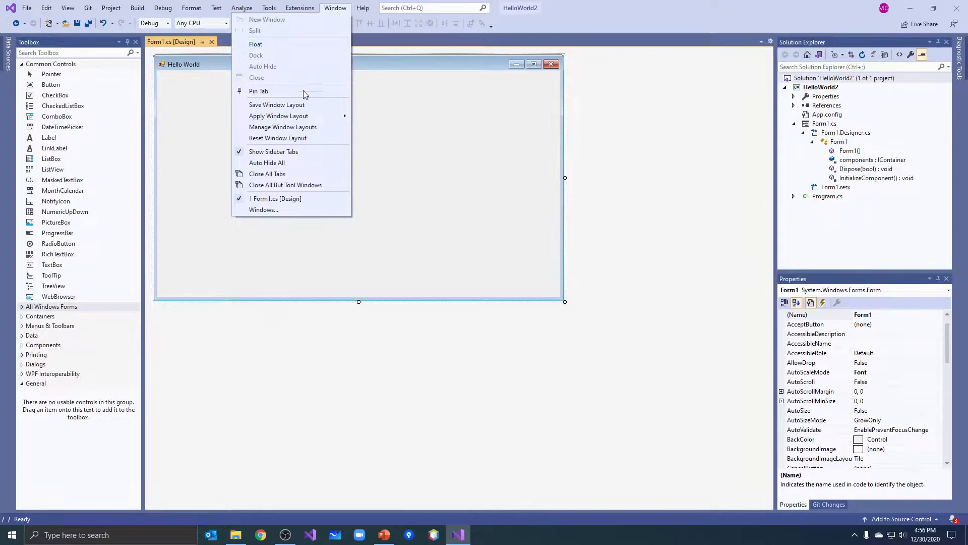
mouse_move(278, 138)
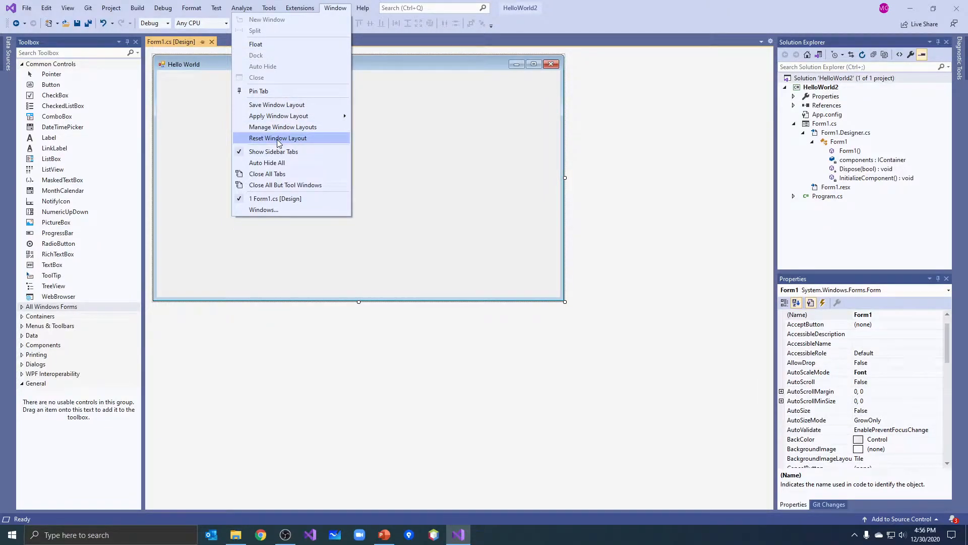
left_click(277, 138)
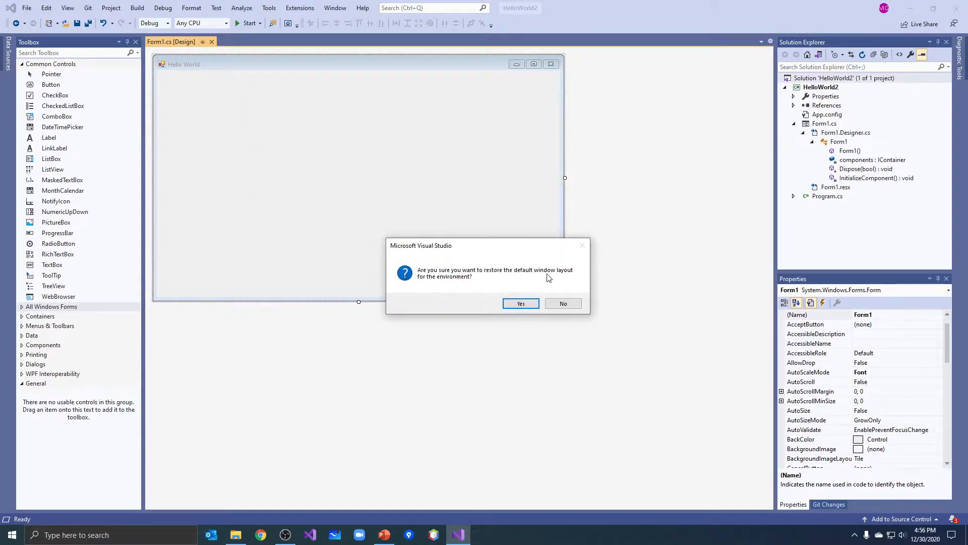
mouse_move(520, 304)
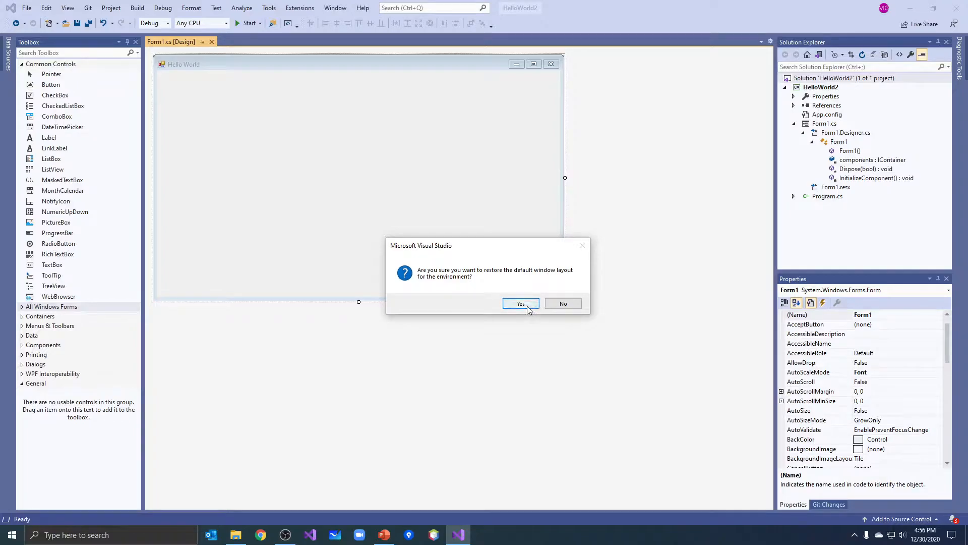
left_click(520, 303)
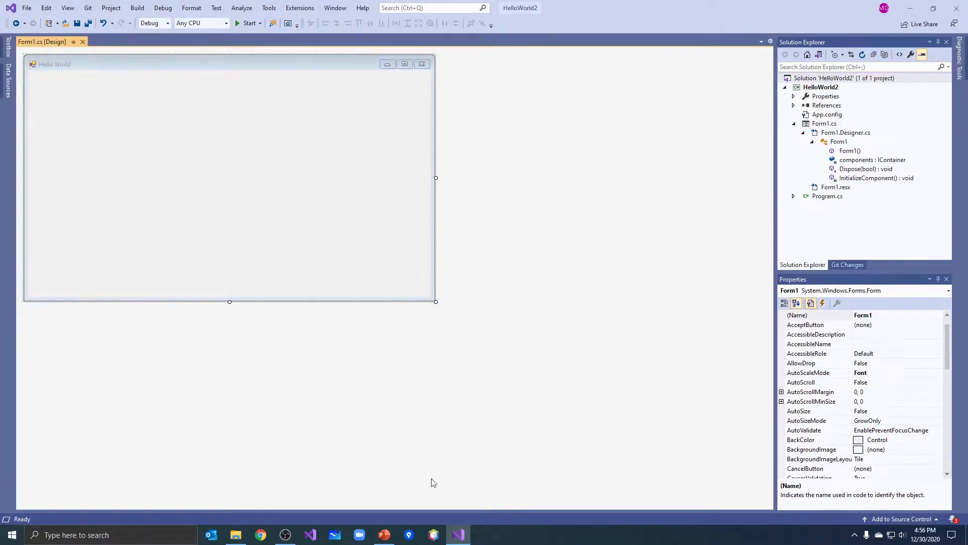
mouse_move(365, 227)
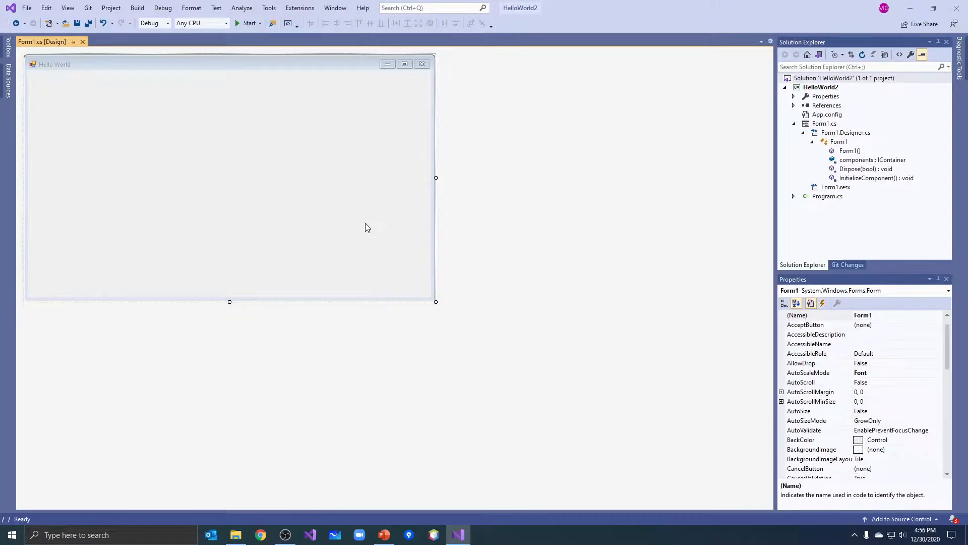
left_click(7, 49)
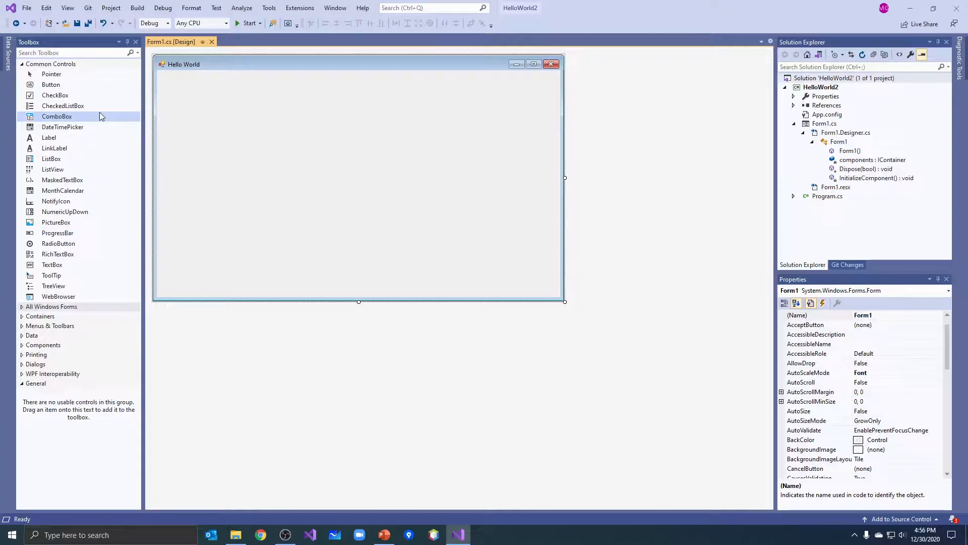
mouse_move(51, 85)
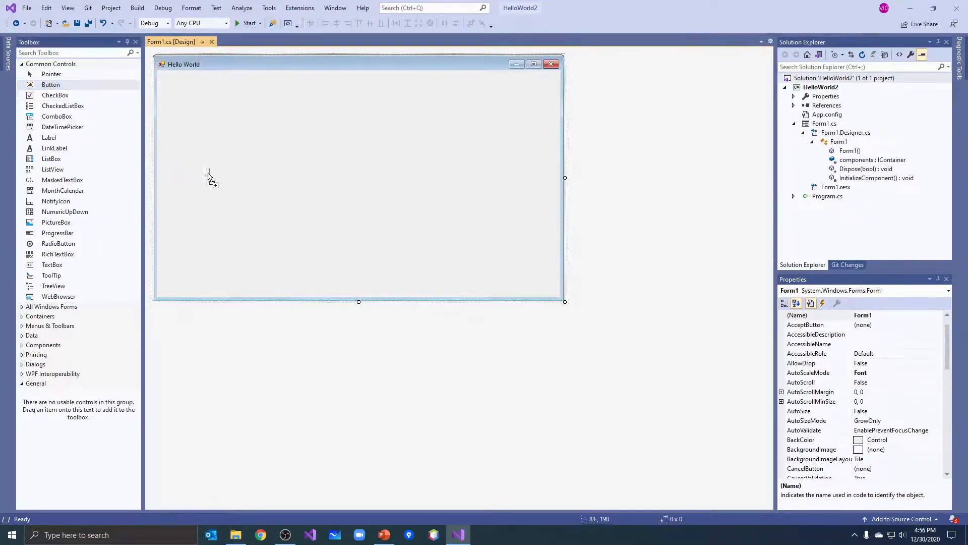
mouse_move(332, 224)
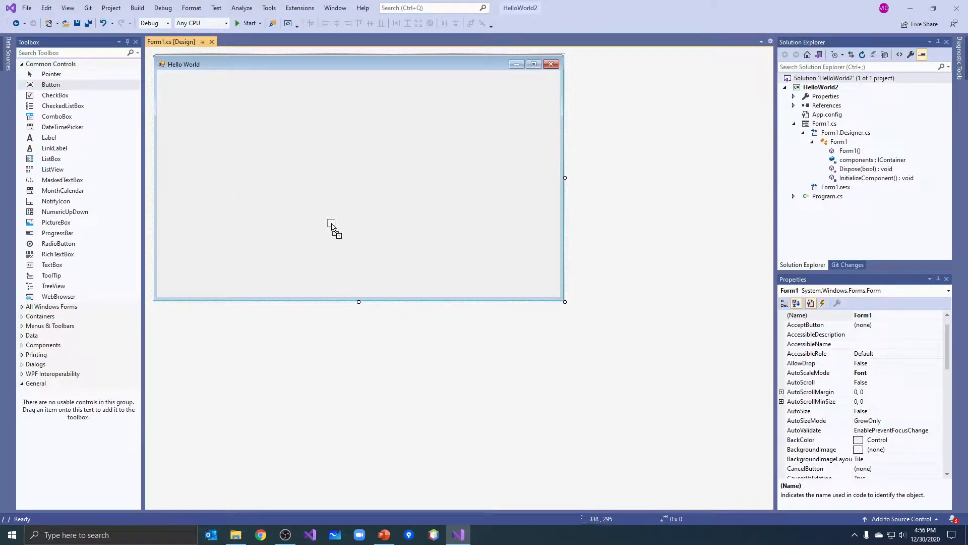
- Drag a Button from the Toolbox onto the centre of the form as button1
left_click_drag(50, 85, 346, 224)
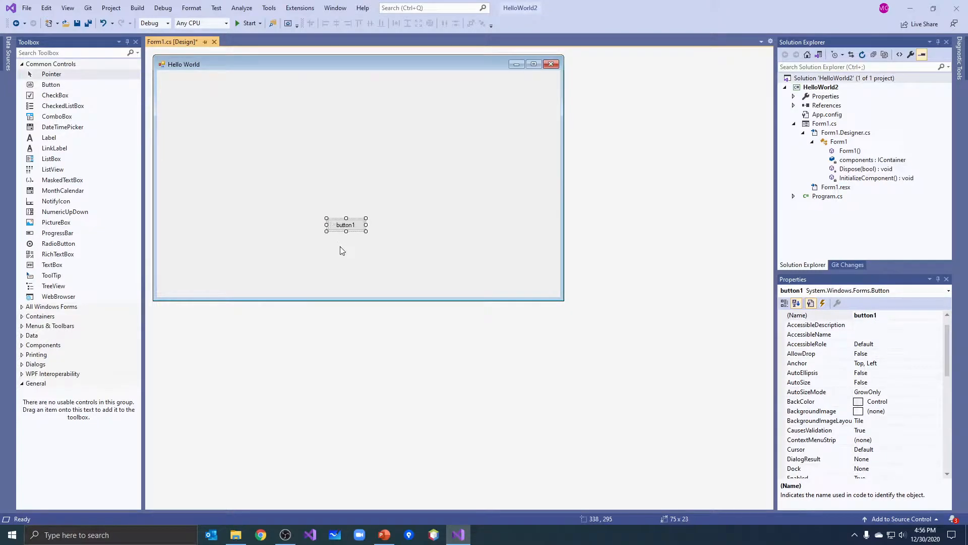
mouse_move(343, 243)
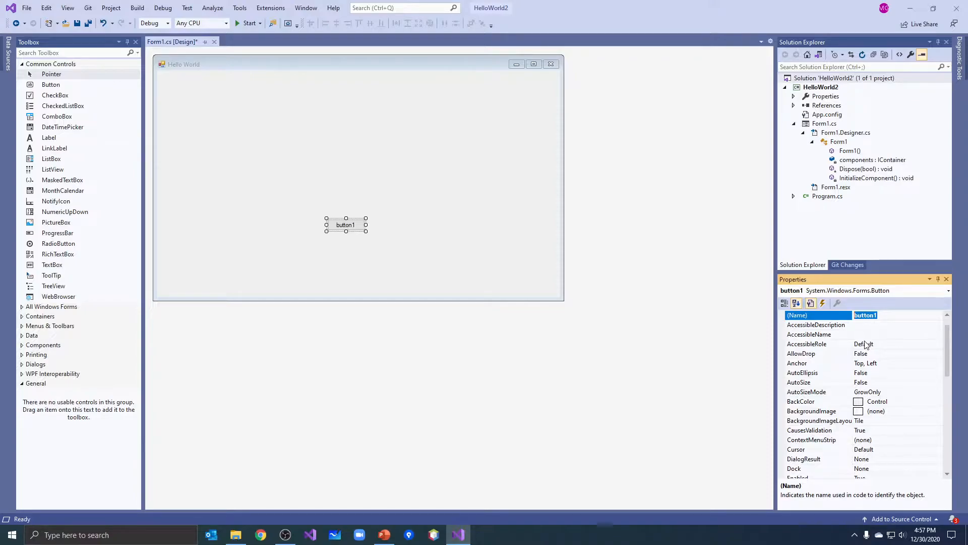
- Enter btnHelloWorld as the button's (Name) value
type("btnH")
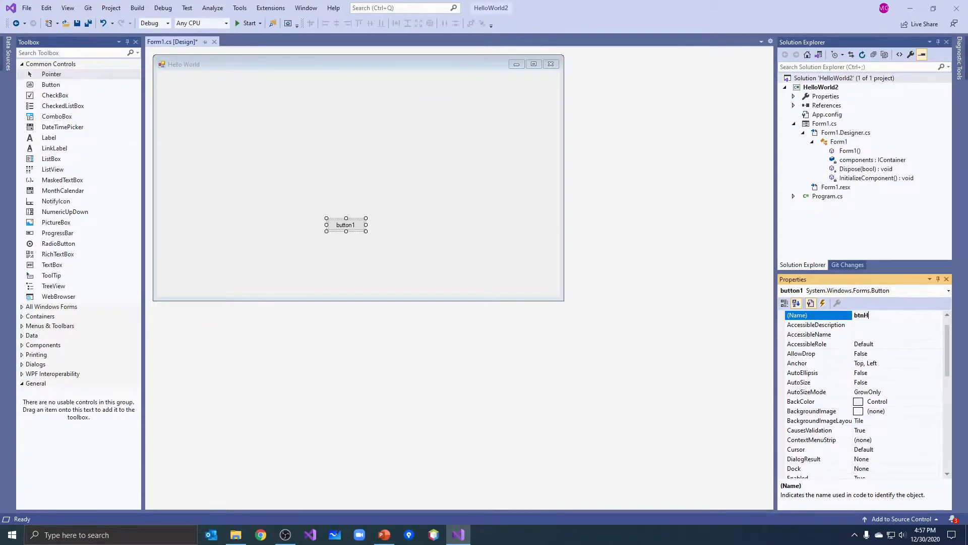
type("elloW")
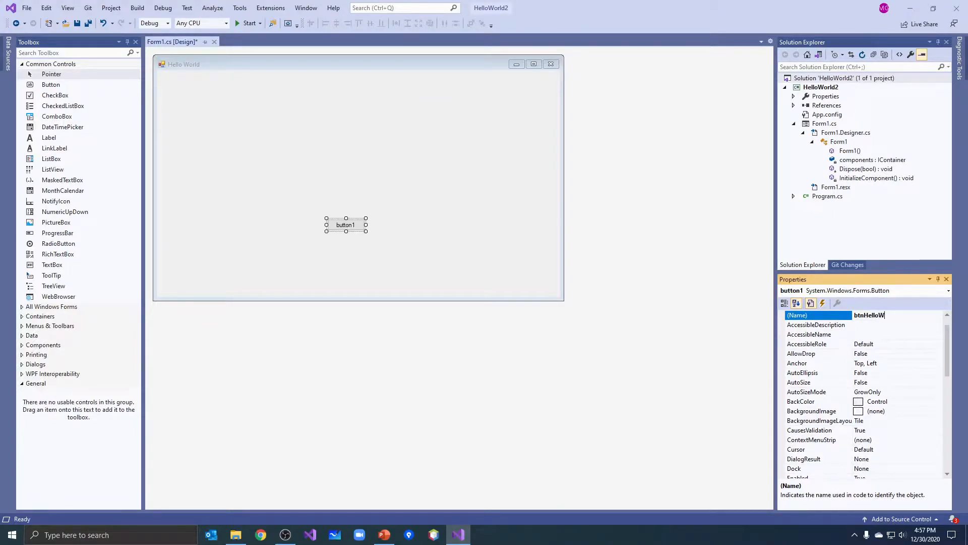
type("orld")
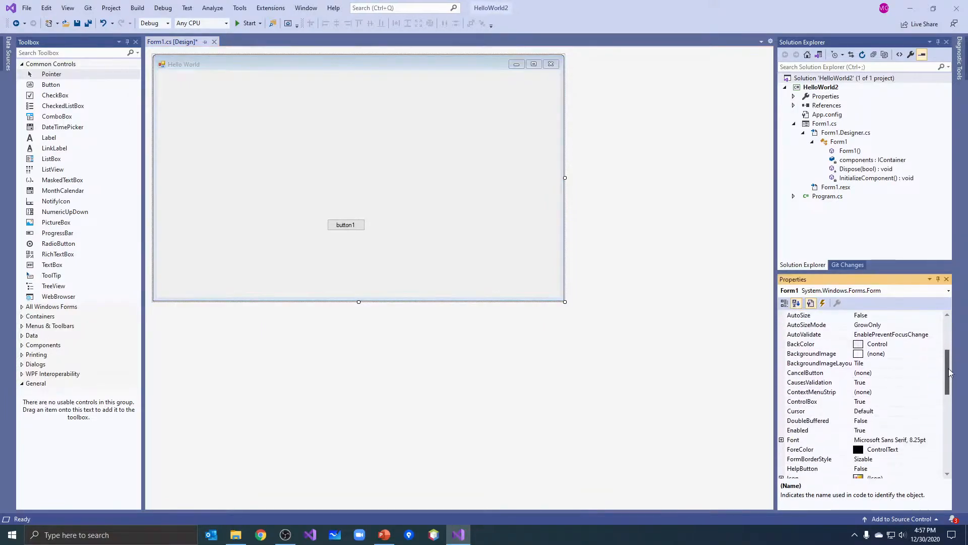
- Select the btnHelloWorld button and set its Text property to 'Say Hello'
scroll("down", 3)
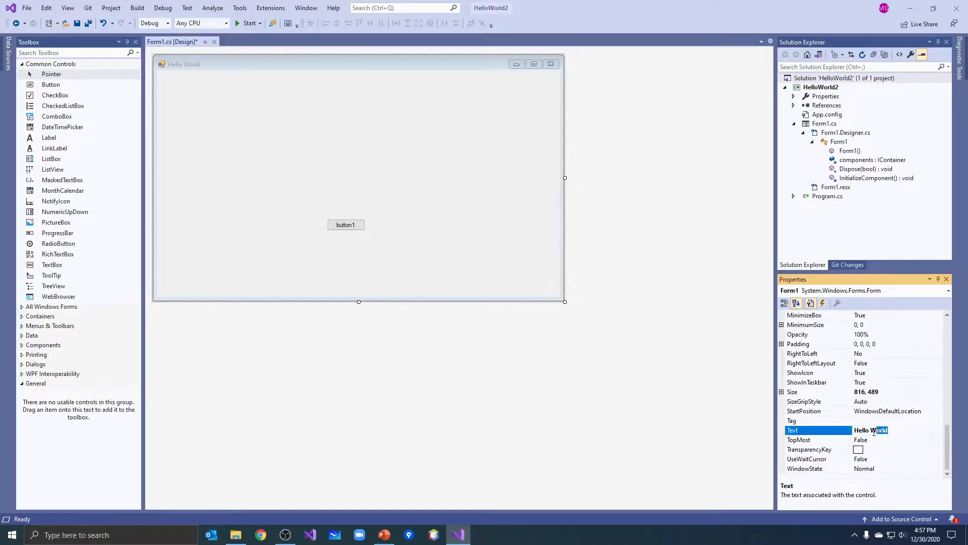
triple_click(870, 430)
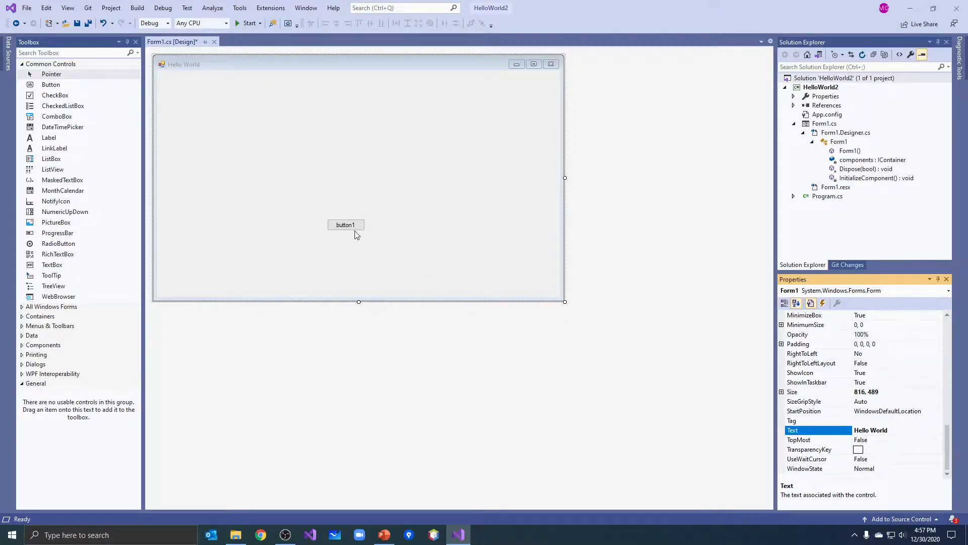
left_click(345, 224)
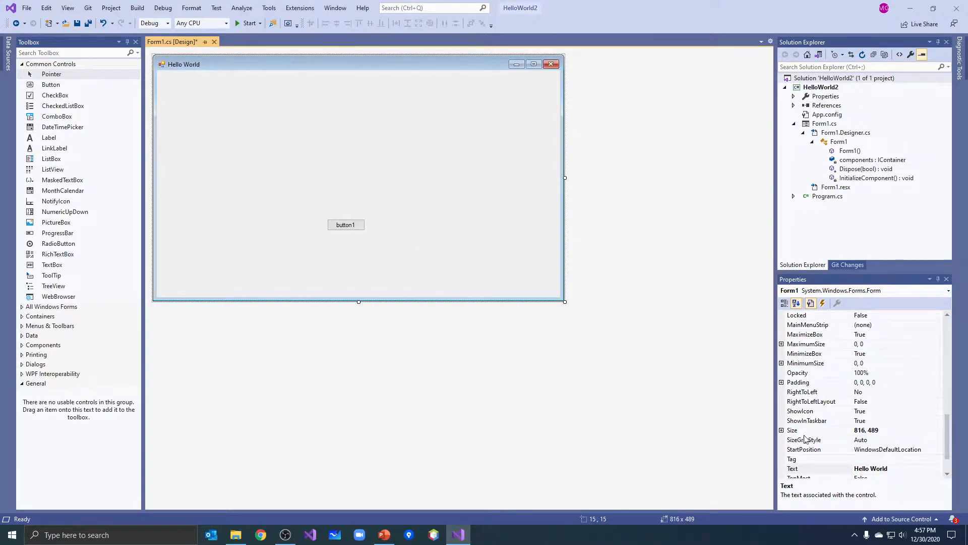
scroll("down", 3)
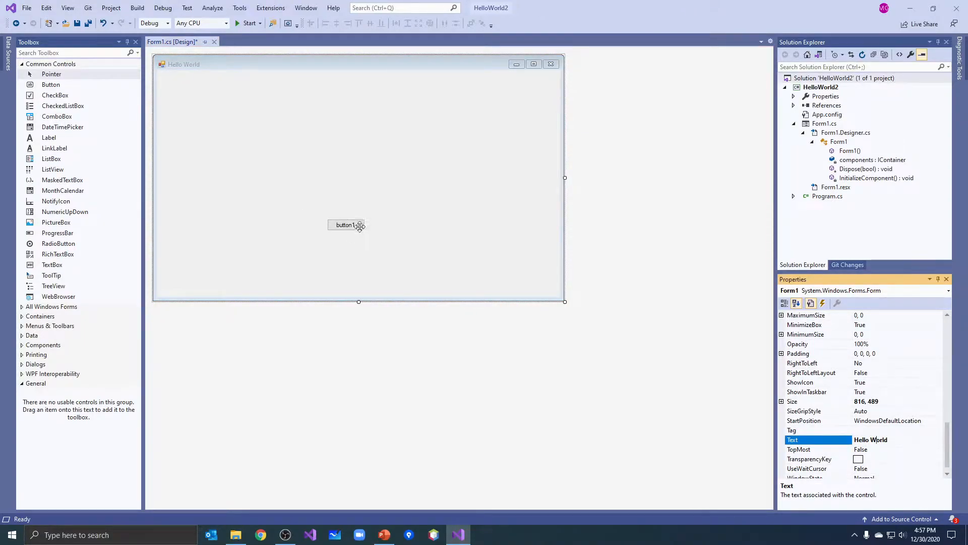
left_click(346, 225)
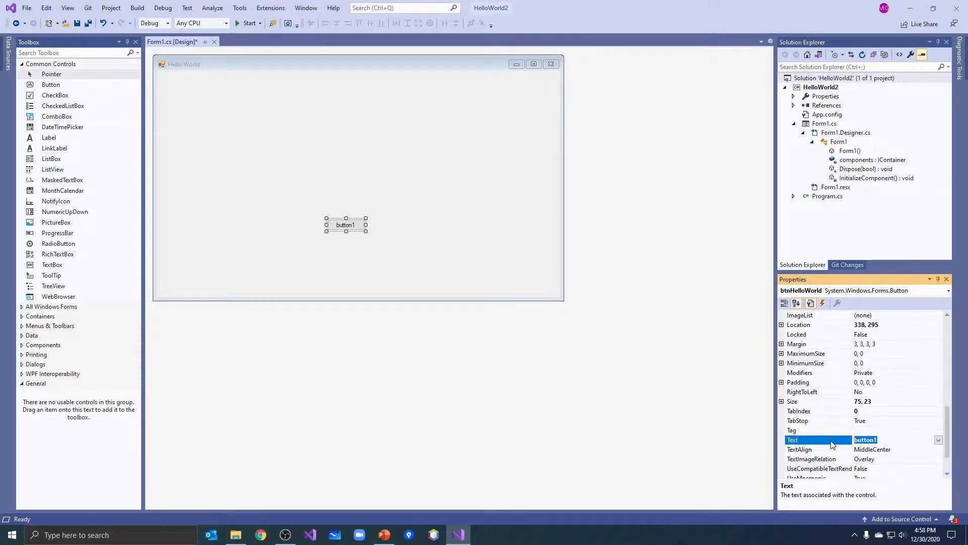
type("Say")
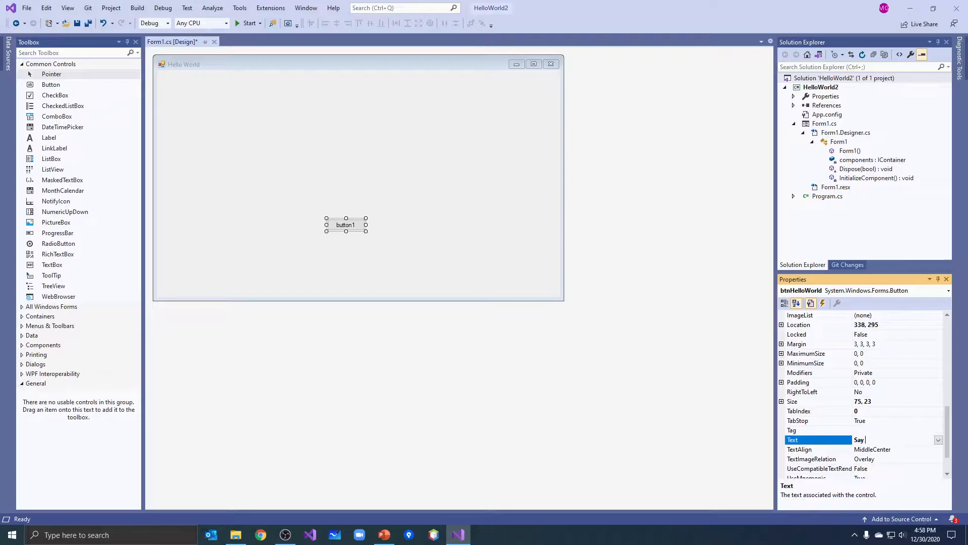
type("Hello")
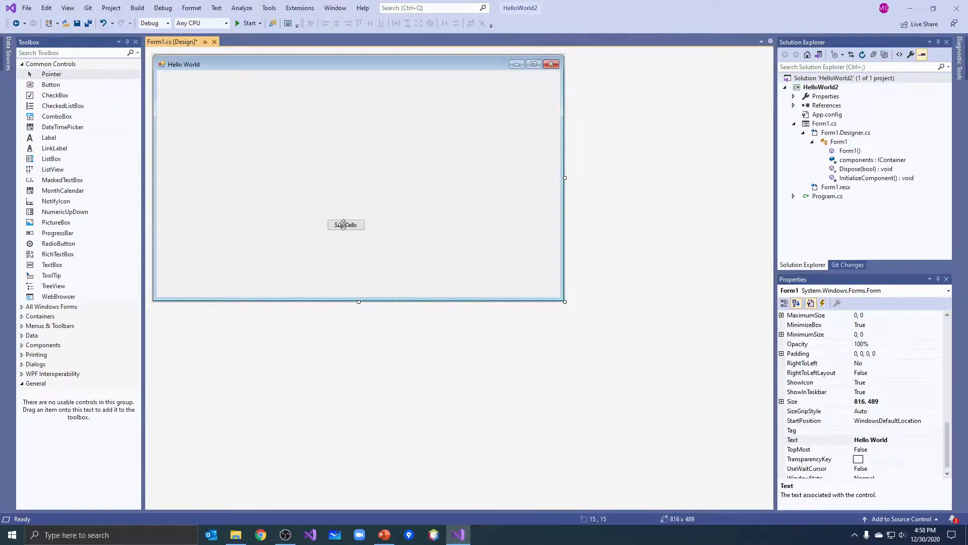
- Resize the form to about 297 x 254 with the Say Hello button at its lower right
left_click_drag(346, 224, 292, 209)
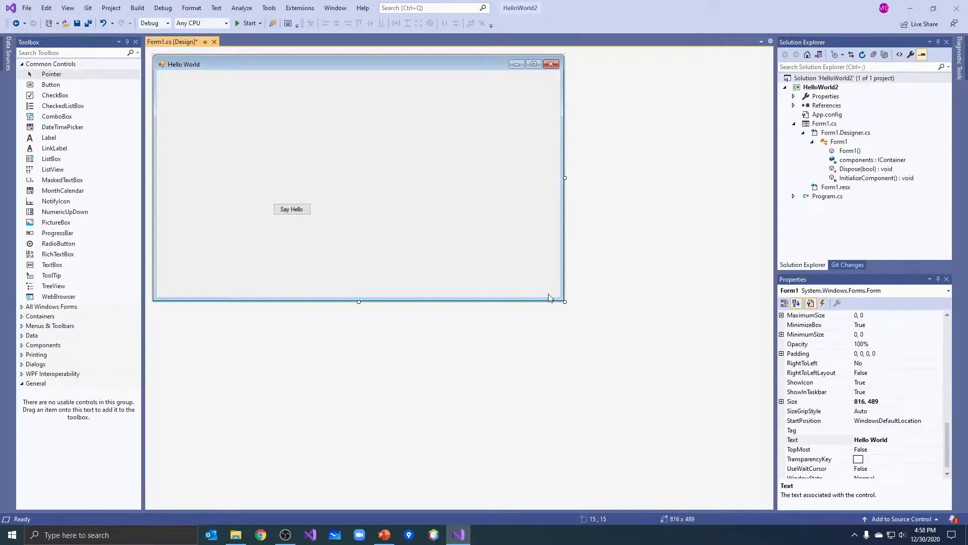
left_click_drag(564, 301, 339, 240)
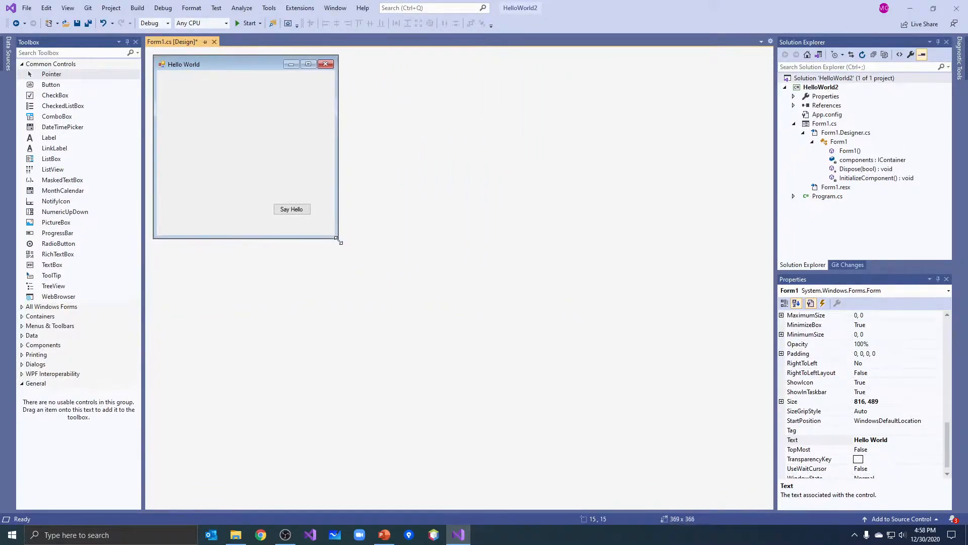
left_click_drag(339, 241, 469, 307)
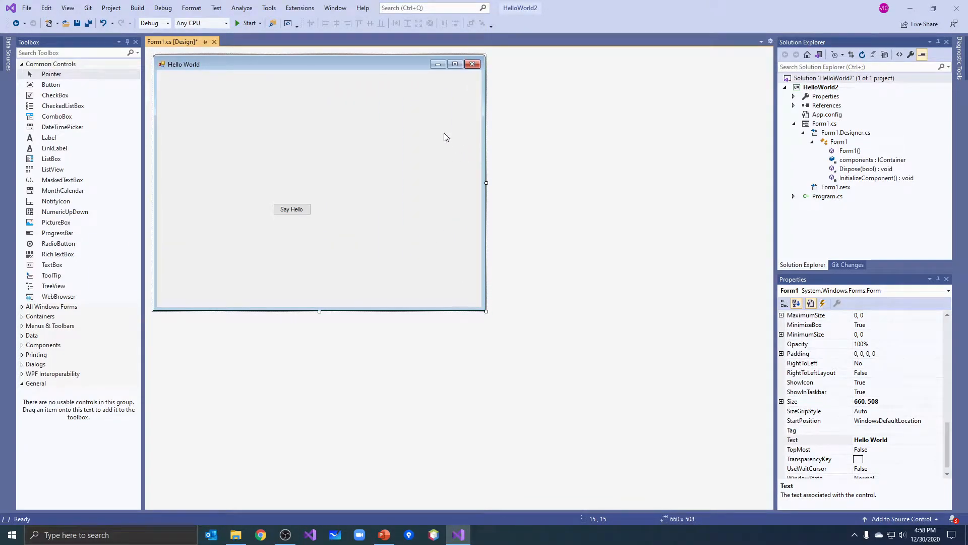
left_click_drag(486, 312, 358, 250)
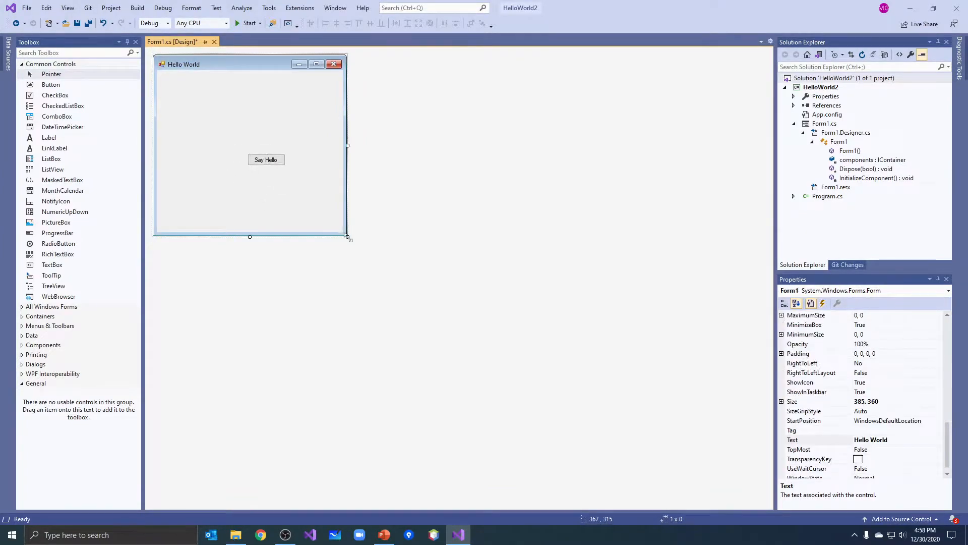
left_click_drag(348, 236, 303, 184)
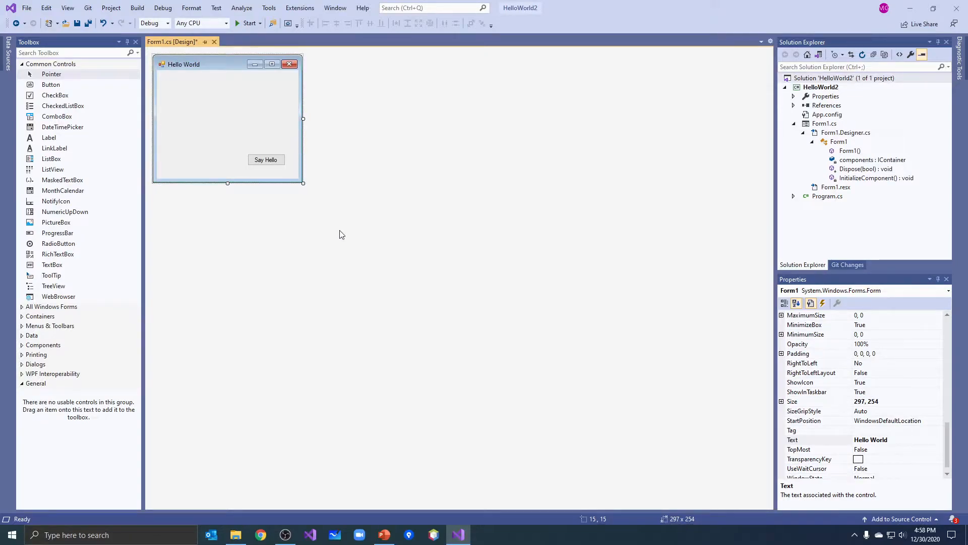
left_click(266, 159)
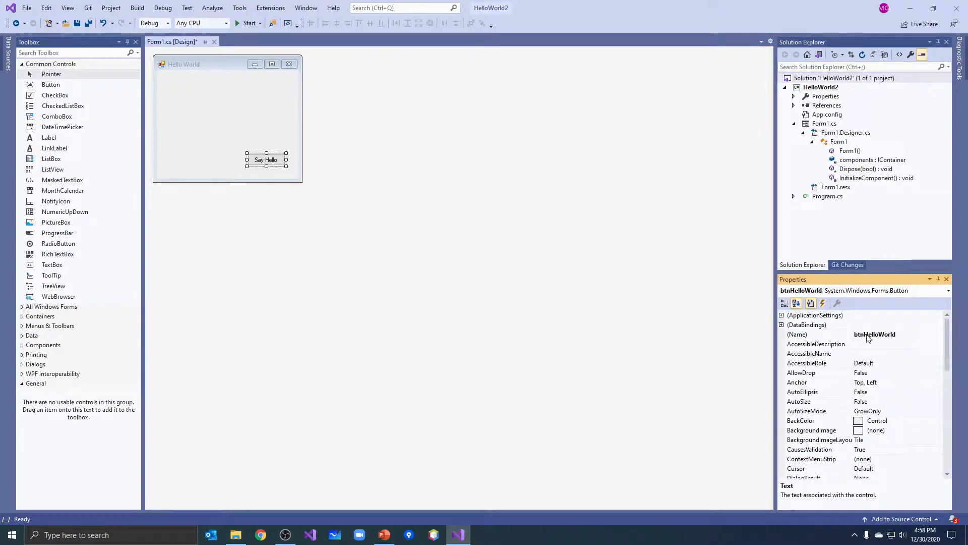
mouse_move(268, 365)
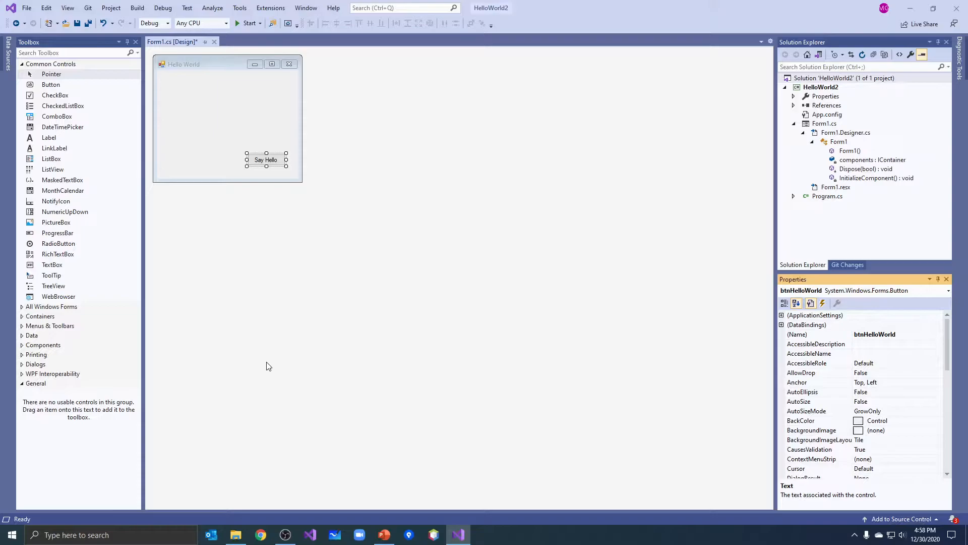
left_click(232, 120)
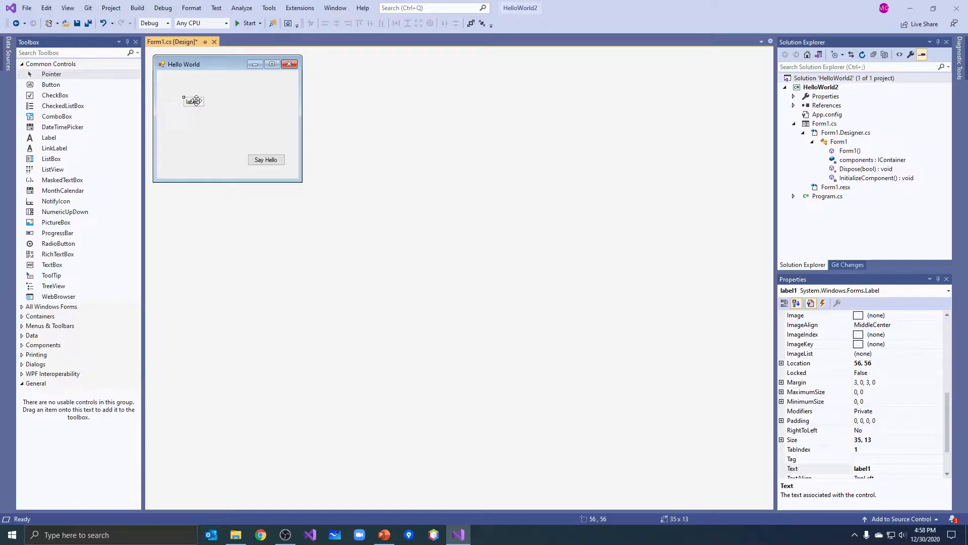
- Position label1 at the top-left and start typing 'This is waht is dipla' as its Text
left_click_drag(194, 101, 197, 100)
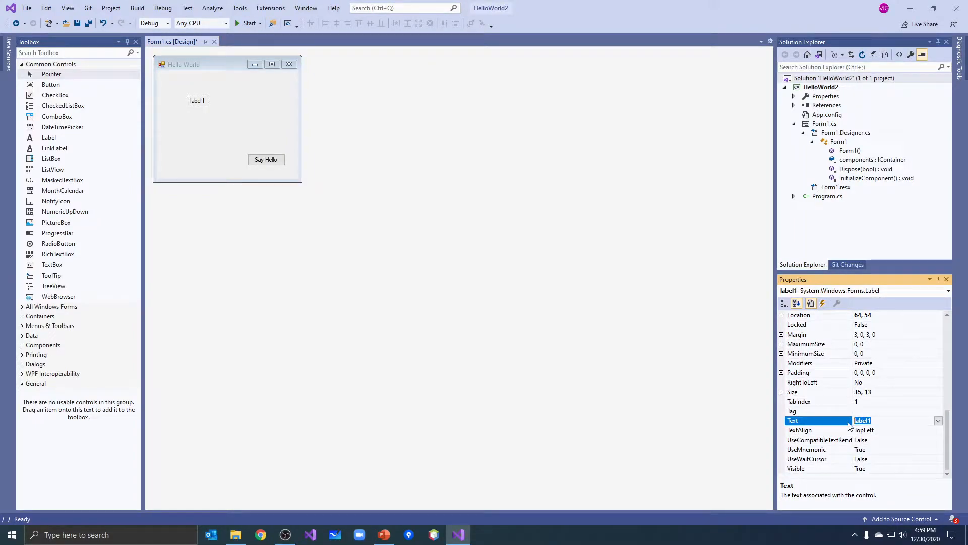
type("This is waht i")
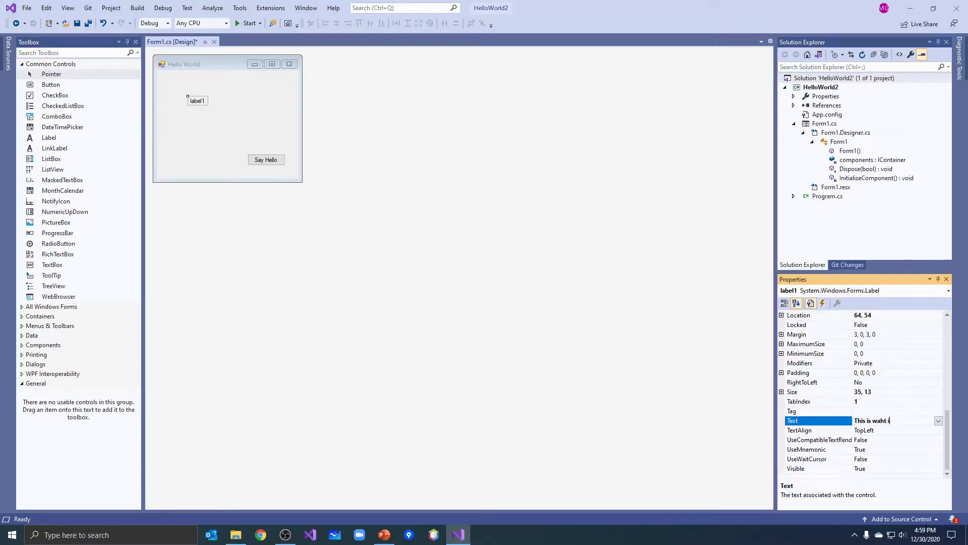
type("s dipla")
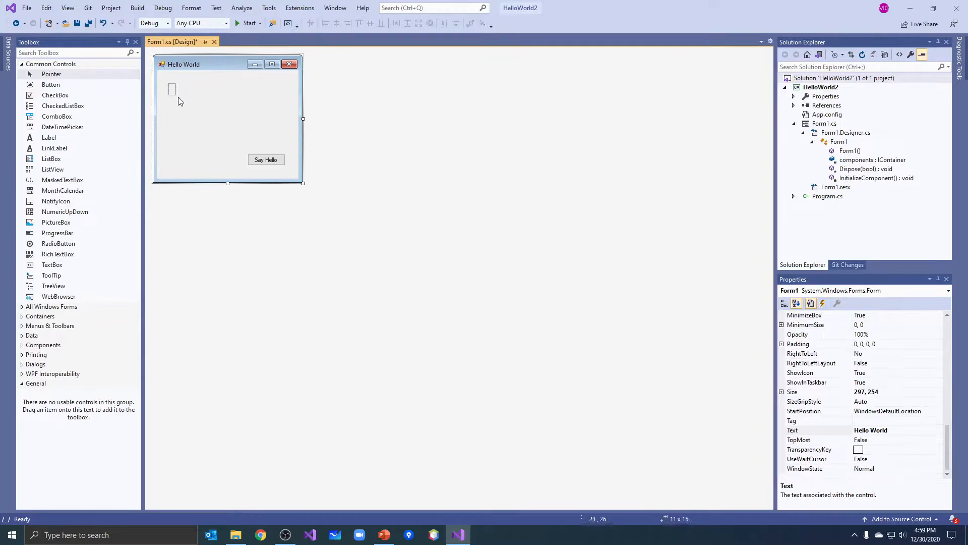
left_click(189, 98)
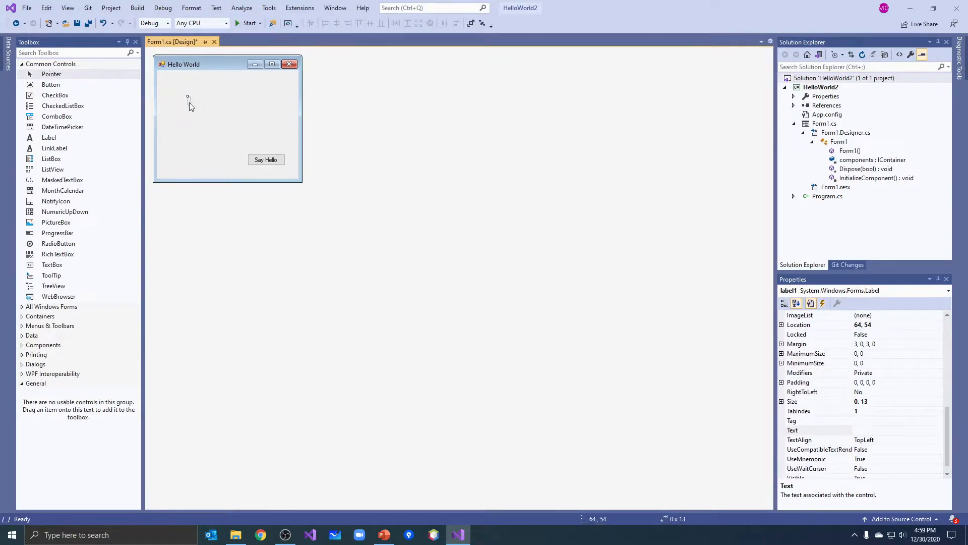
left_click(229, 117)
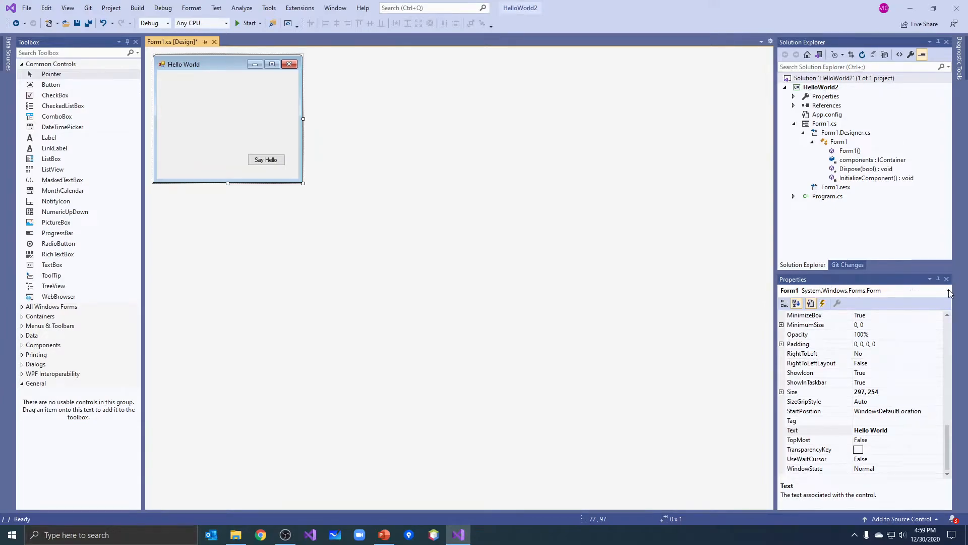
left_click(945, 291)
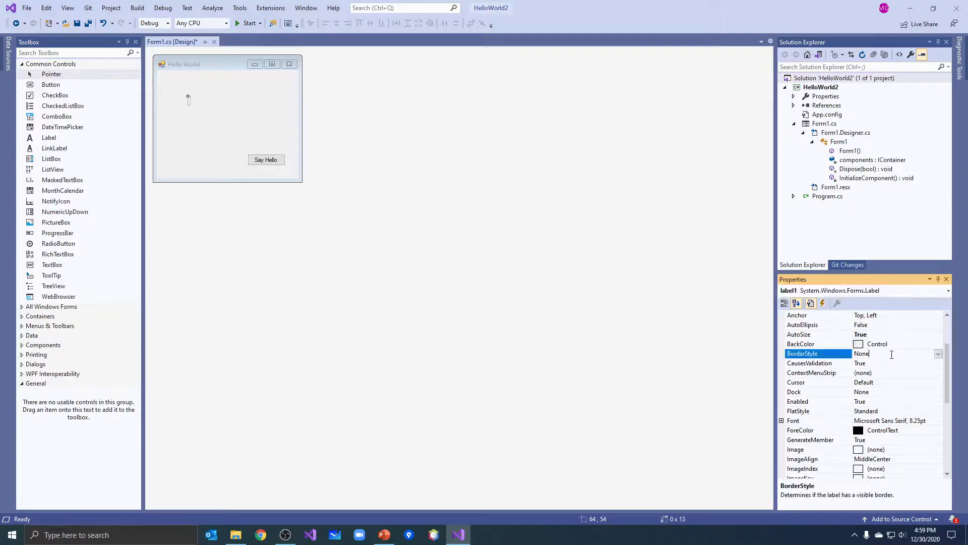
- Set label1's BorderStyle to FixedSingle and AutoSize to False
left_click(938, 353)
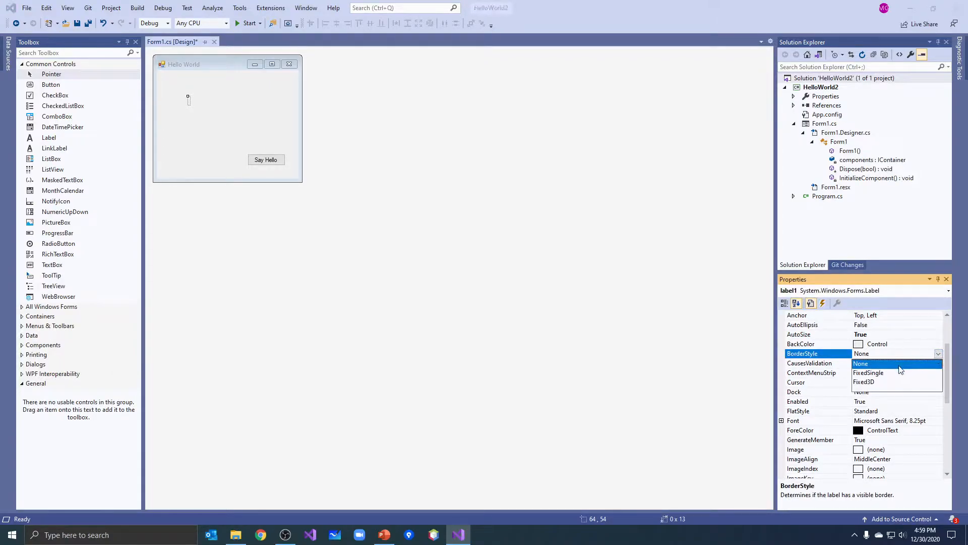
left_click(869, 372)
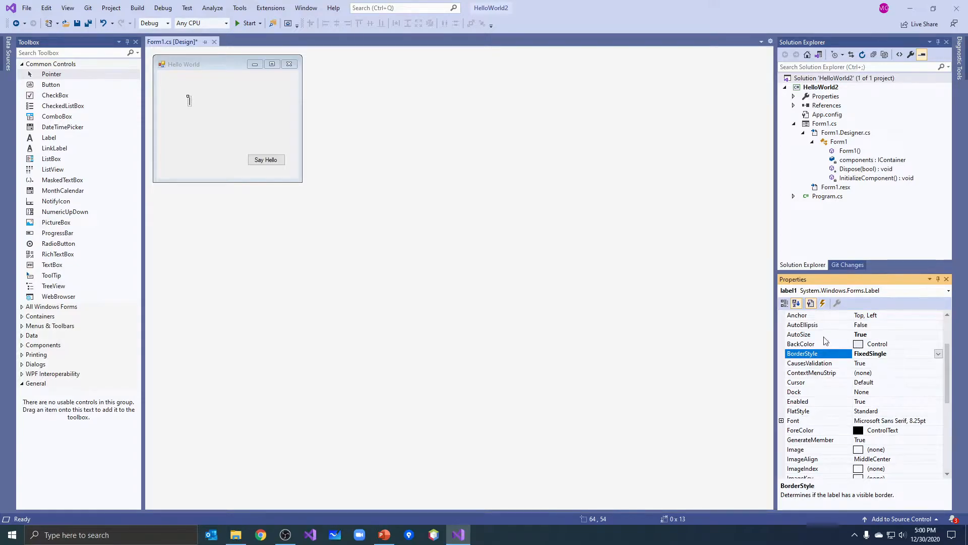
left_click(815, 334)
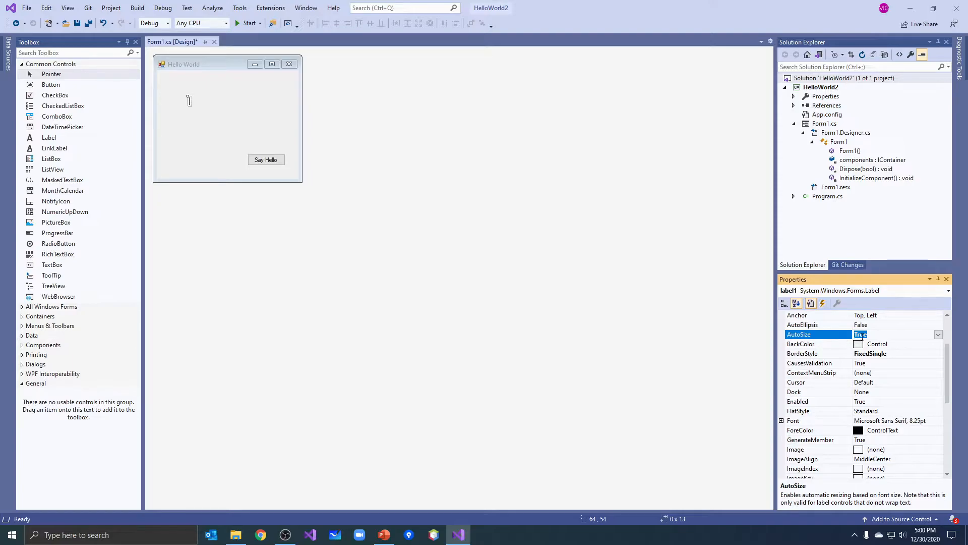
left_click(937, 334)
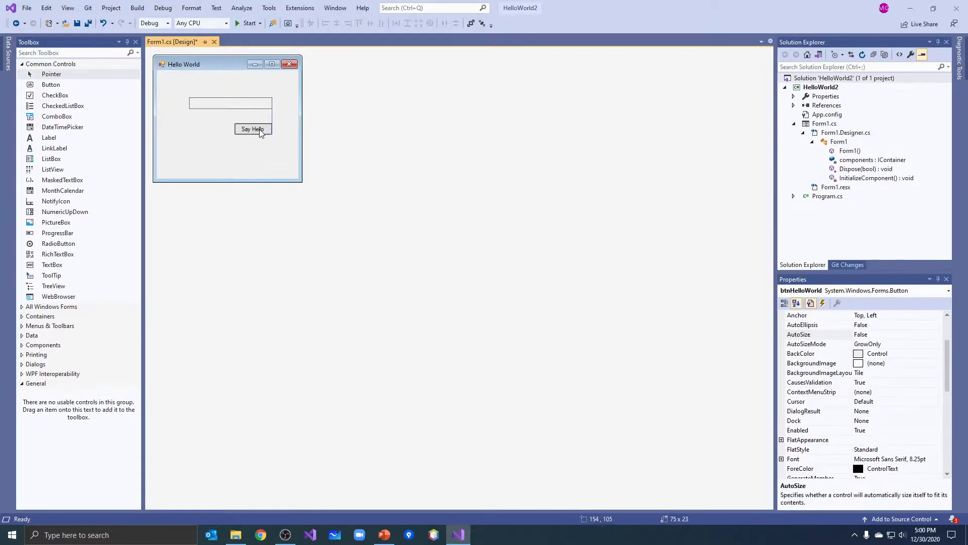
- Nudge Say Hello below the label, accidentally creating a Form1_Load handler and returning to the designer
left_click_drag(252, 129, 252, 125)
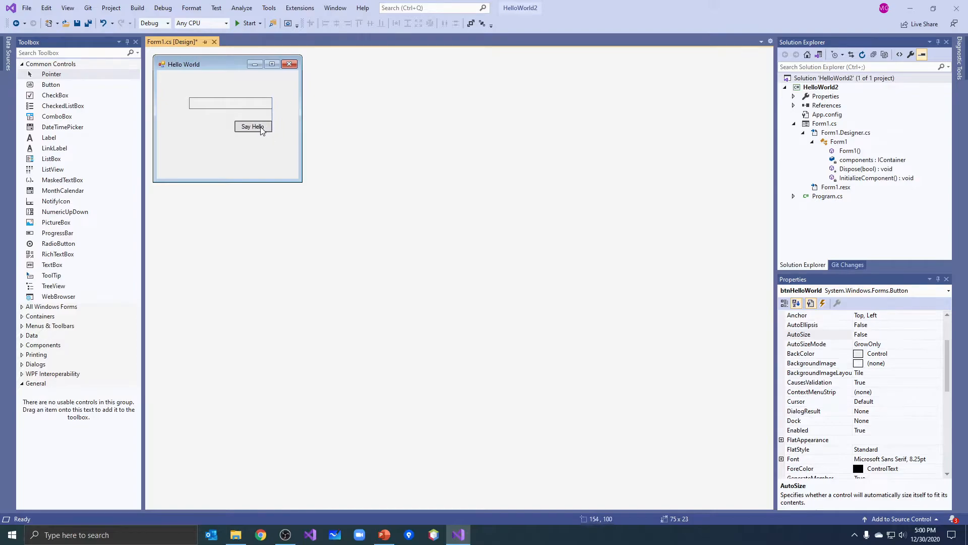
left_click(252, 126)
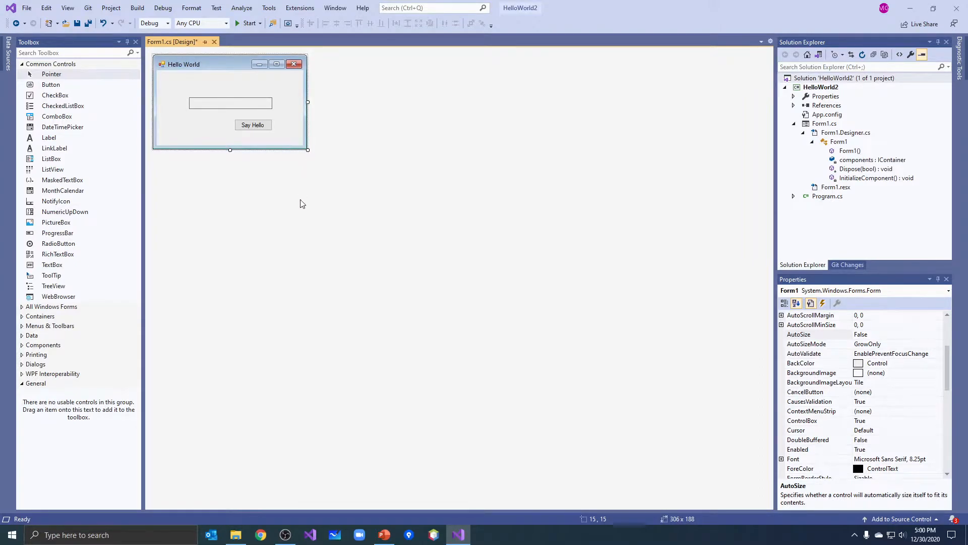
double_click(230, 98)
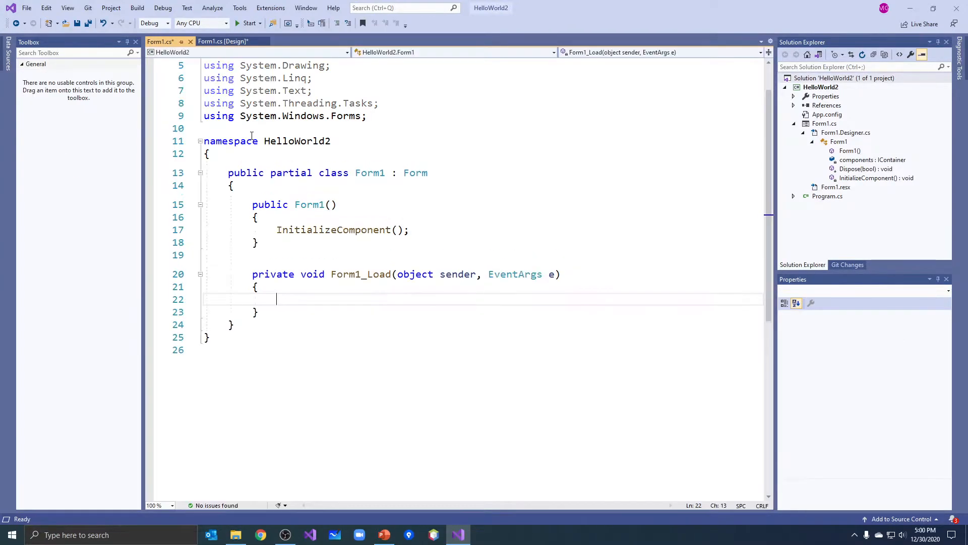
left_click(223, 41)
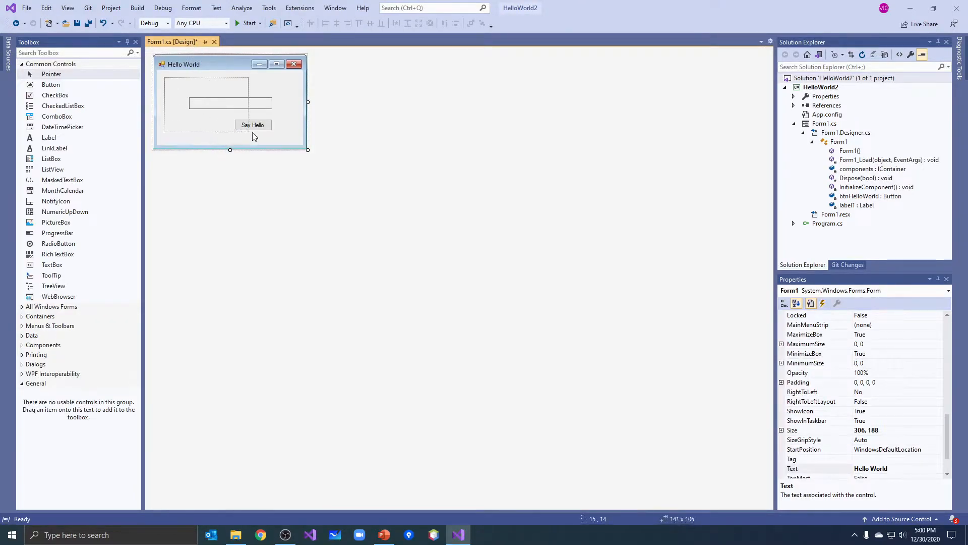
- Resize the form to about 303 x 170 around its controls and select the display label
left_click(230, 101)
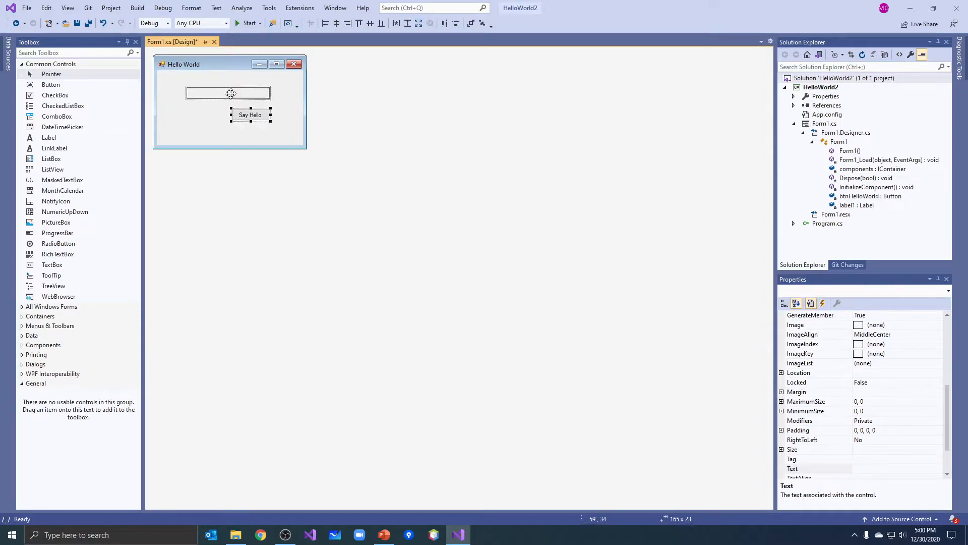
left_click_drag(306, 152, 300, 144)
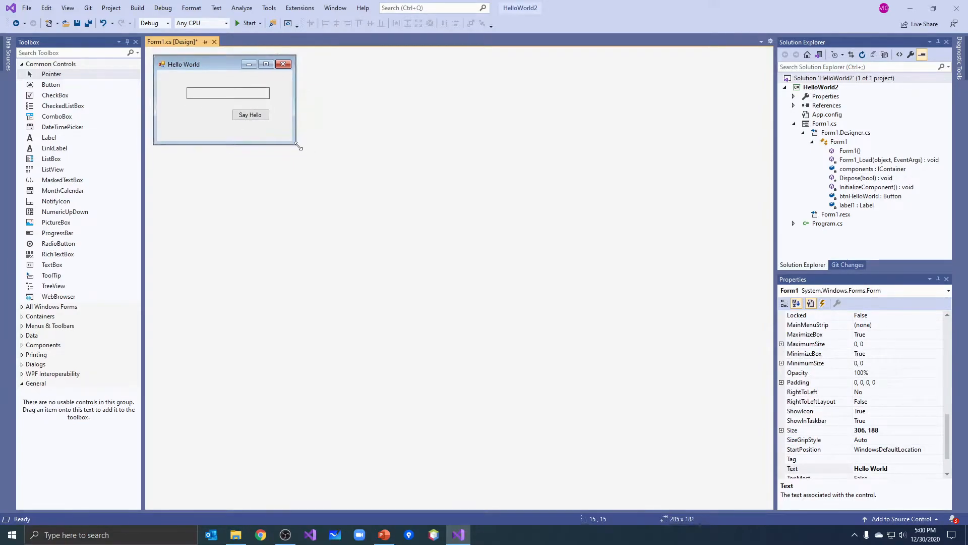
left_click_drag(296, 145, 307, 141)
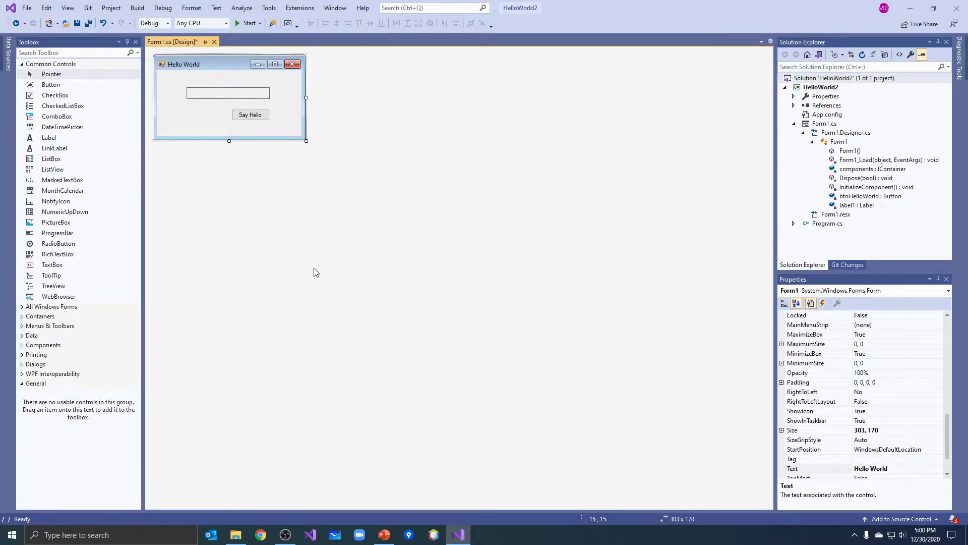
left_click(228, 93)
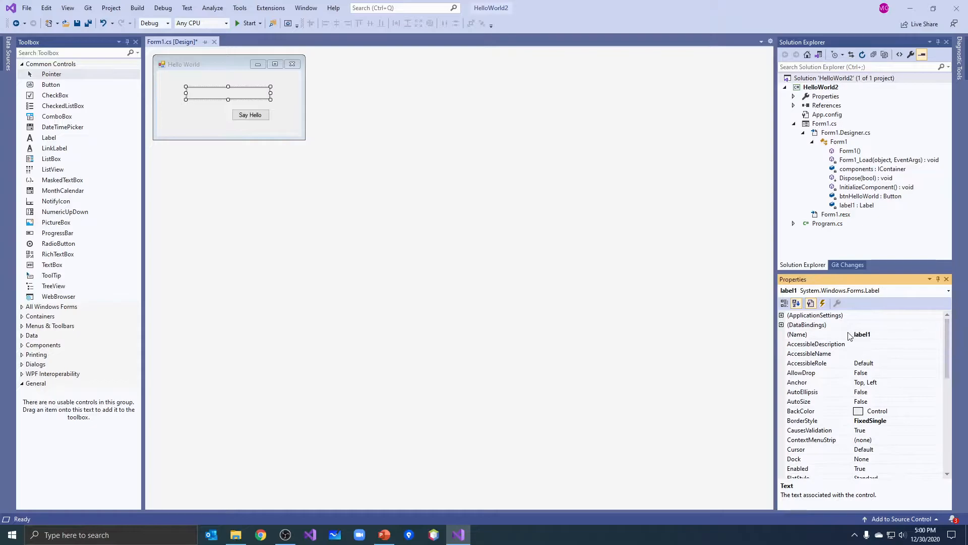
- Change the label's (Name) from label1 to lblDisplayInfo and confirm it
left_click(861, 334)
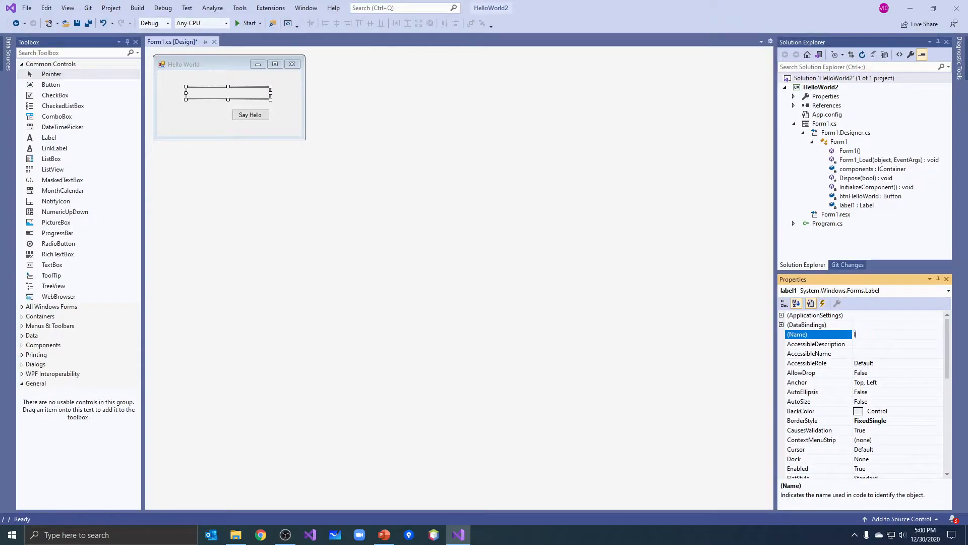
type("lblDisplay")
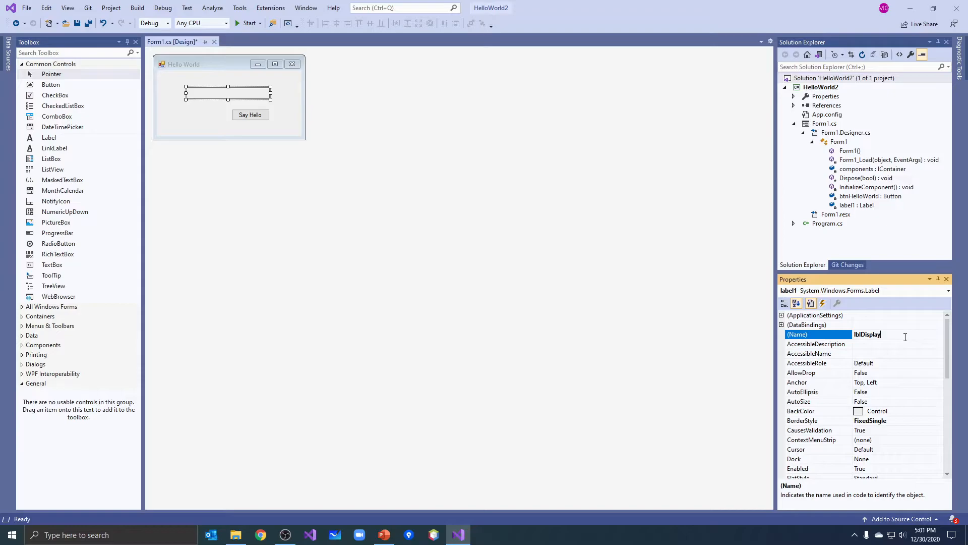
type("Info")
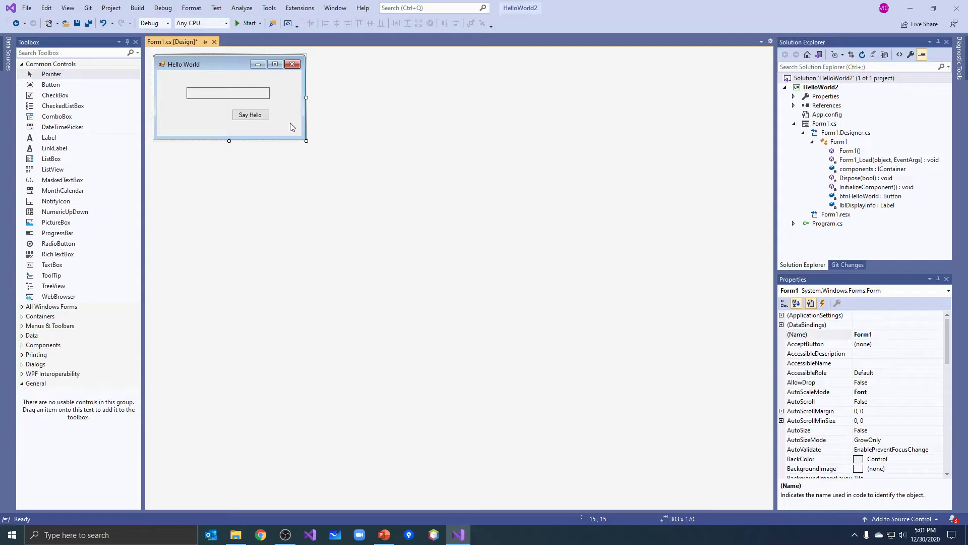
left_click(228, 92)
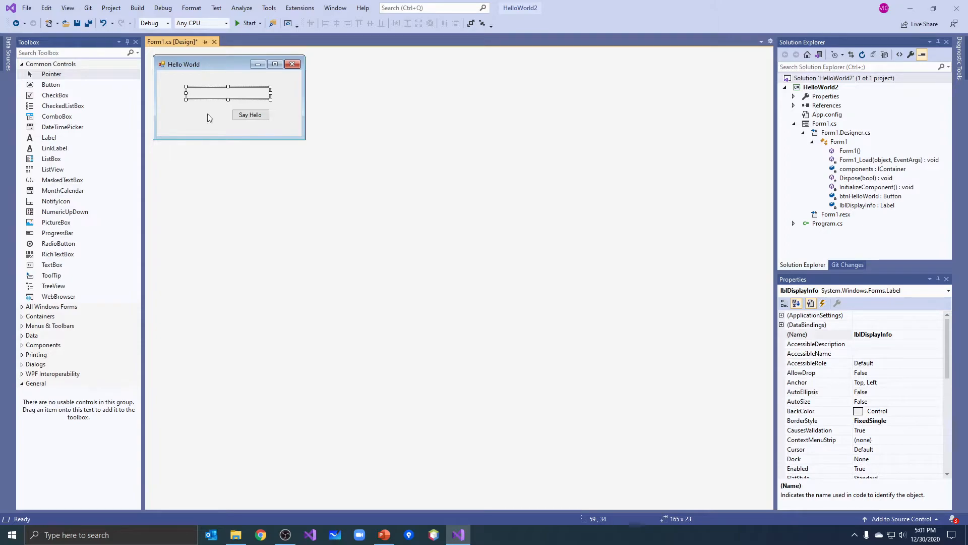
left_click(250, 115)
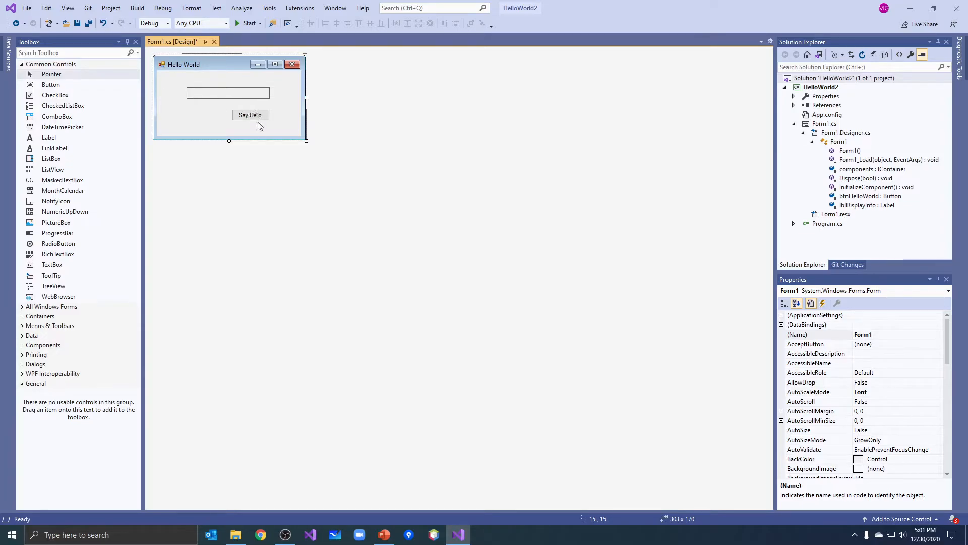
- Generate the btnHelloWorld_Click handler from the Say Hello button in the designer
left_click(251, 115)
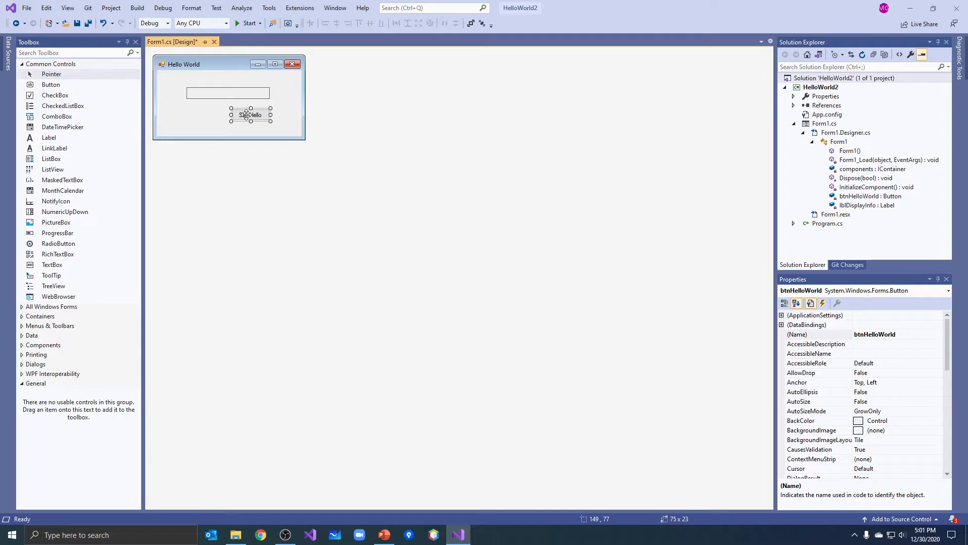
left_click(229, 133)
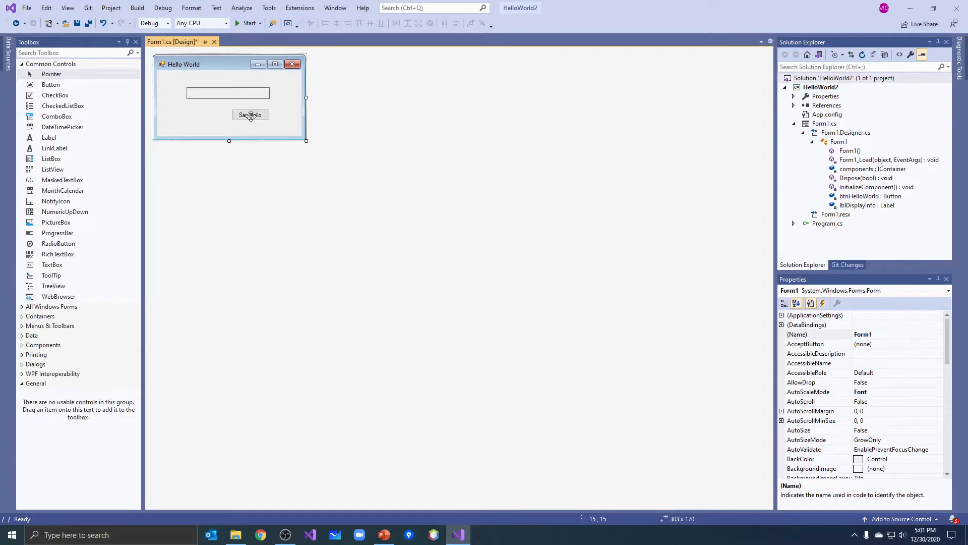
double_click(250, 115)
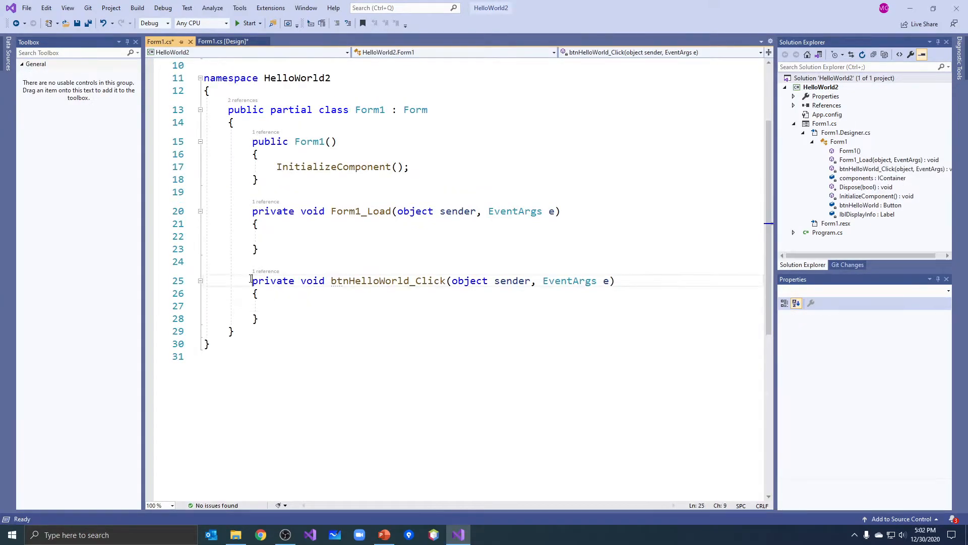
- Review the new empty btnHelloWorld_Click method and place the cursor in its body
left_click_drag(251, 280, 258, 319)
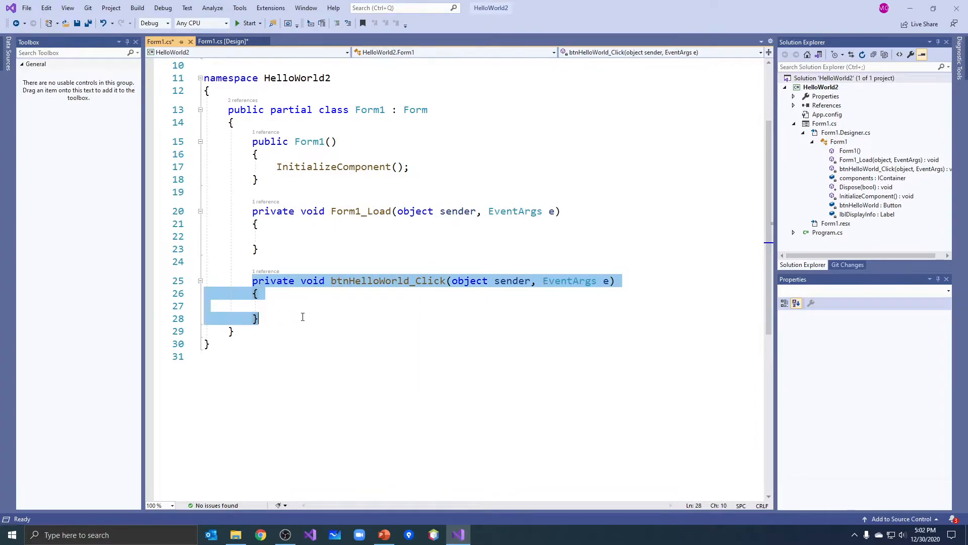
mouse_move(340, 289)
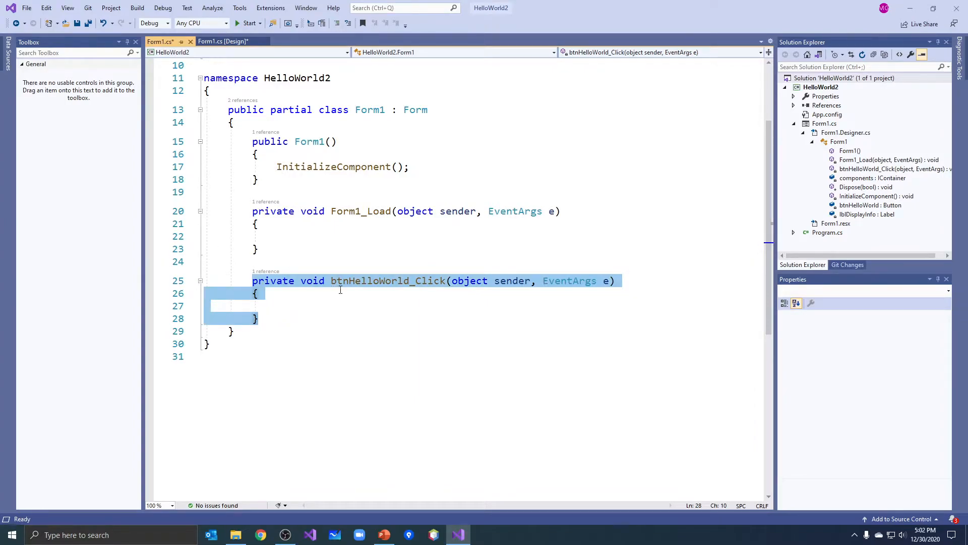
left_click(401, 281)
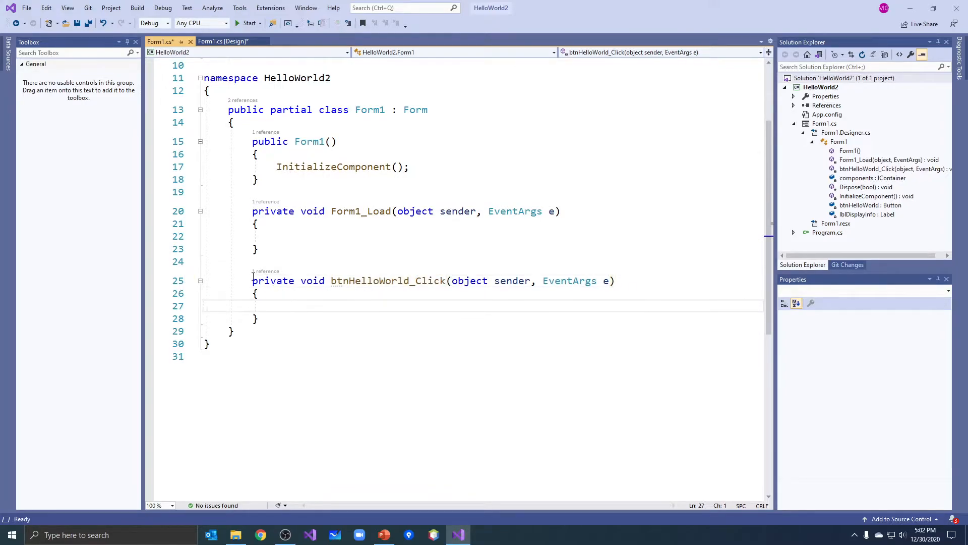
left_click_drag(252, 280, 257, 318)
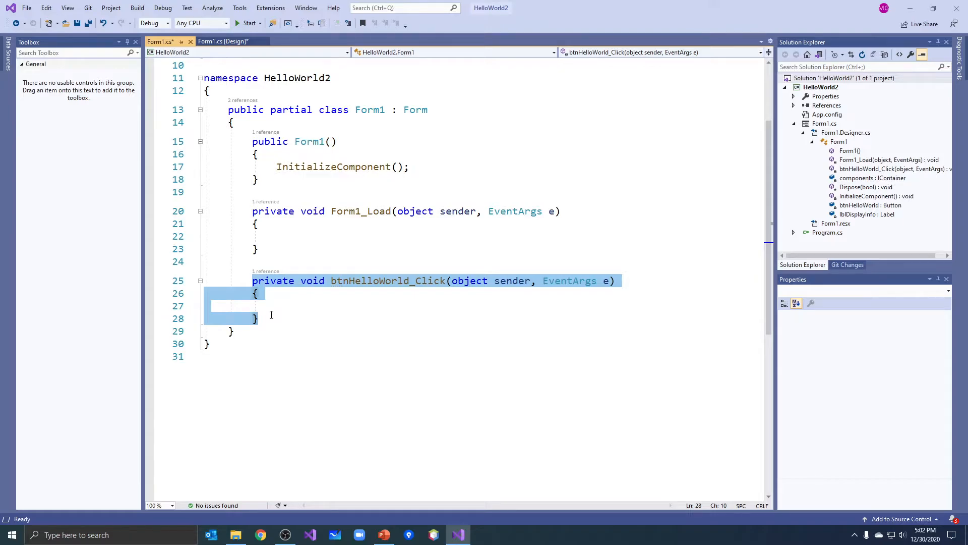
left_click(277, 304)
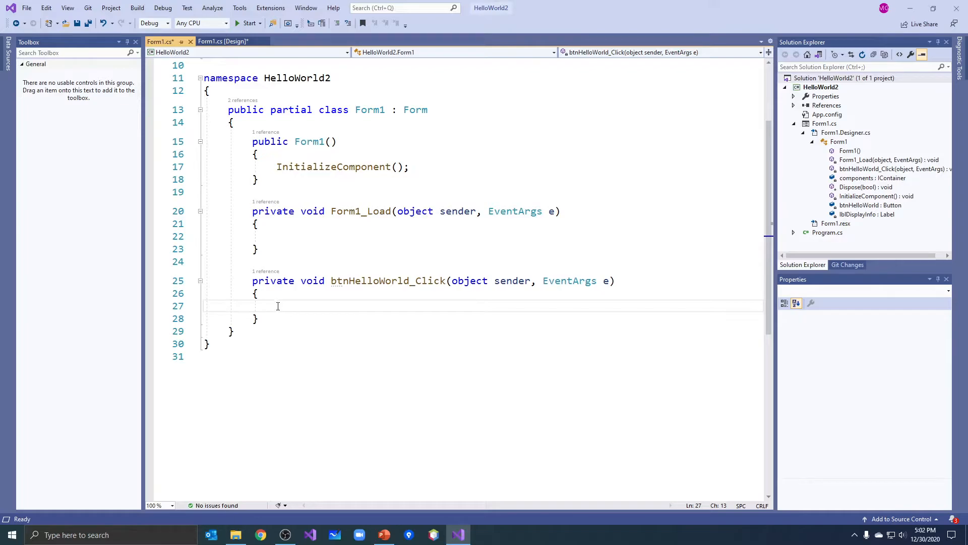
mouse_move(370, 281)
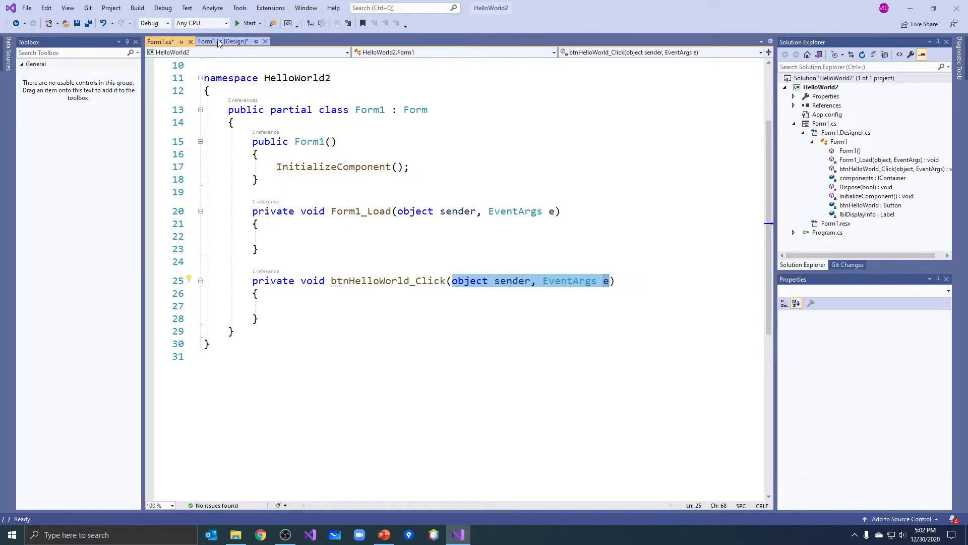
- Revisit the handler from the designer, then Save All with the handler body still empty
left_click(224, 42)
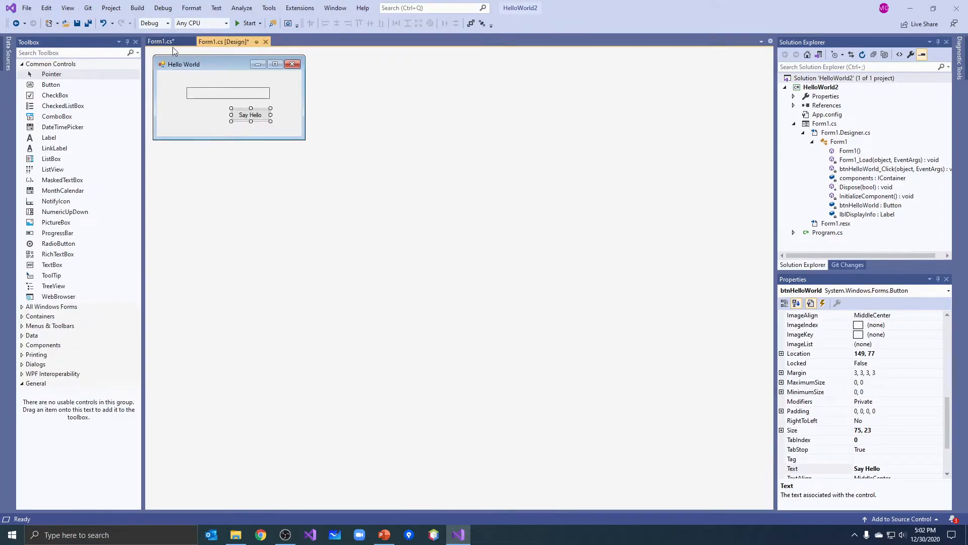
double_click(250, 113)
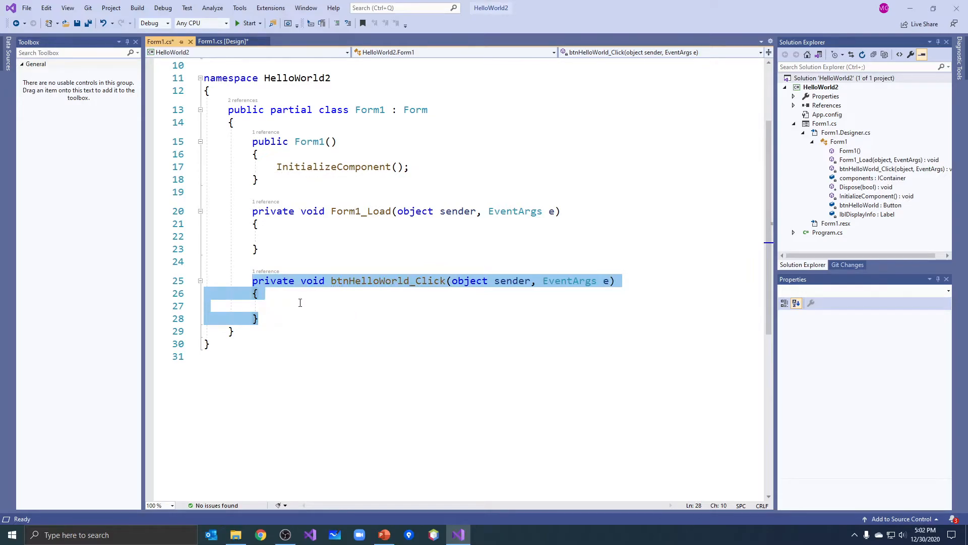
left_click(301, 306)
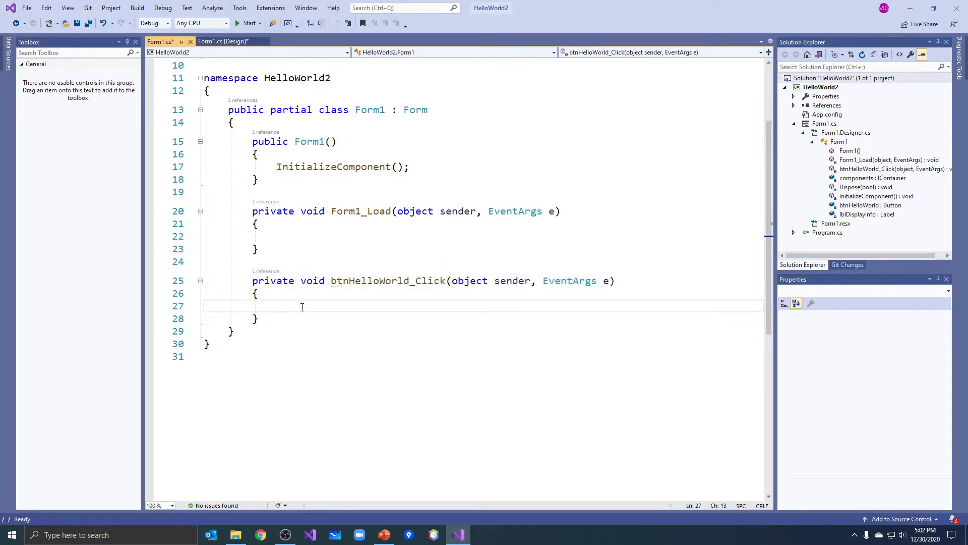
left_click(222, 41)
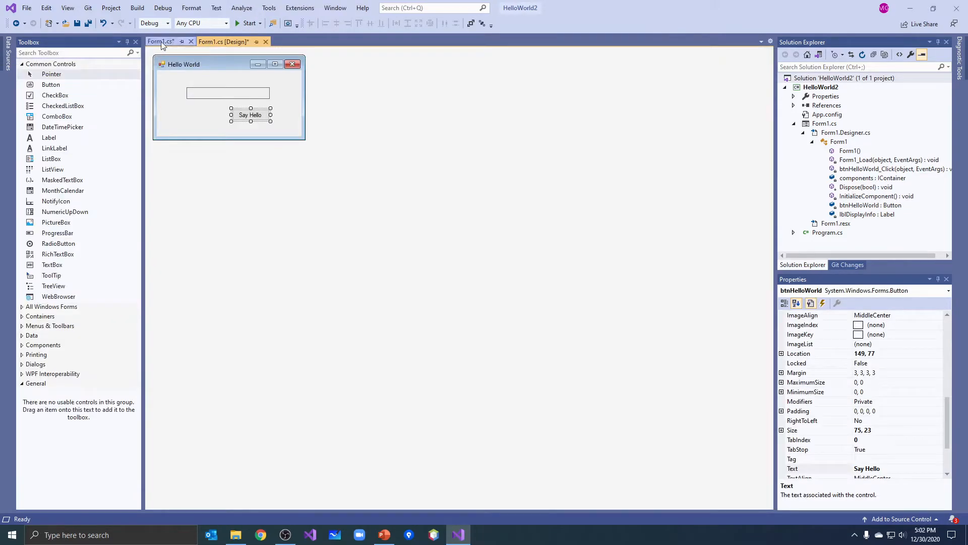
left_click(160, 41)
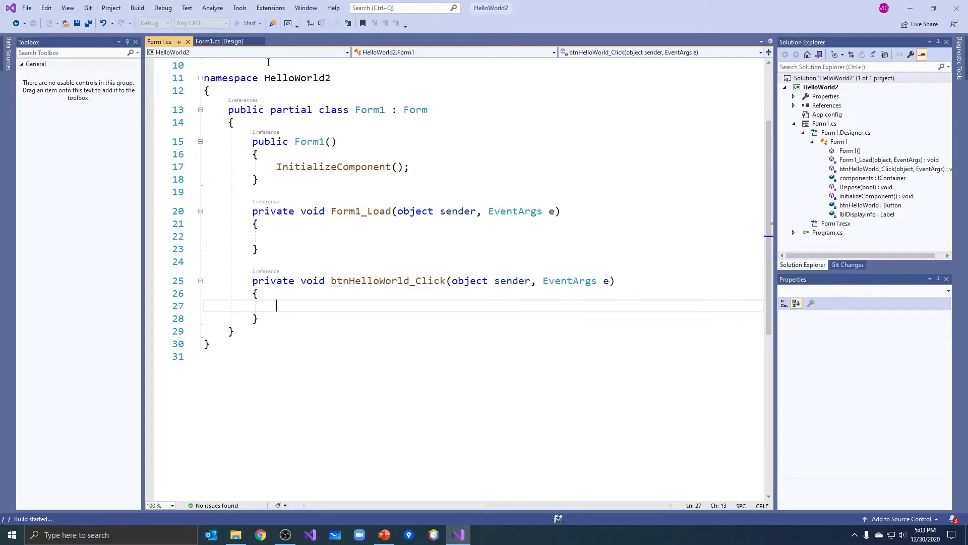
left_click(249, 24)
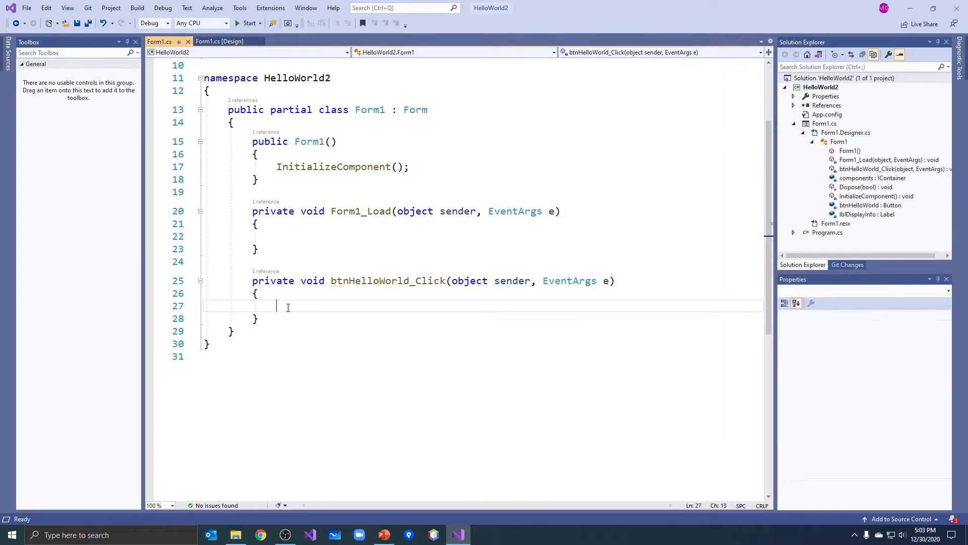
mouse_move(336, 319)
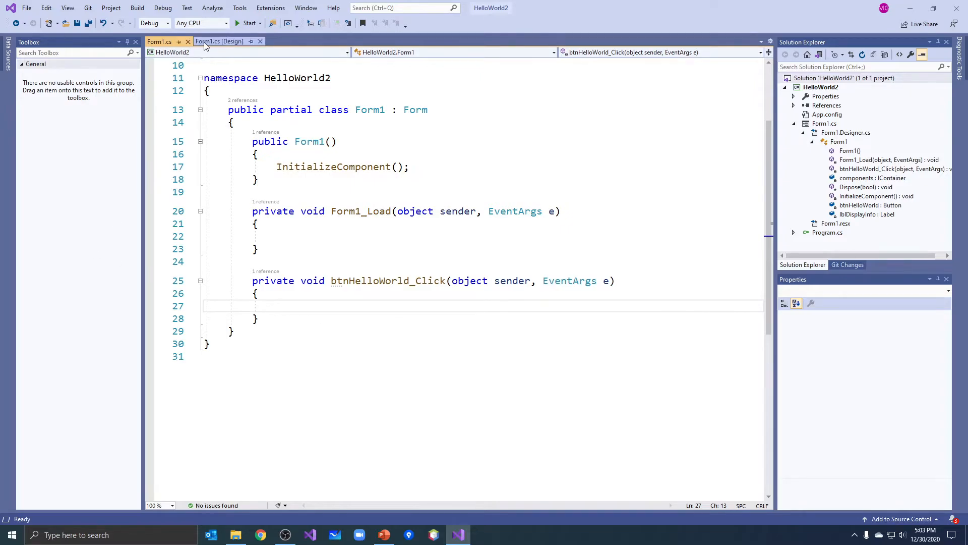
- Check the label's name in the designer and begin the handler statement with lbl
left_click(219, 41)
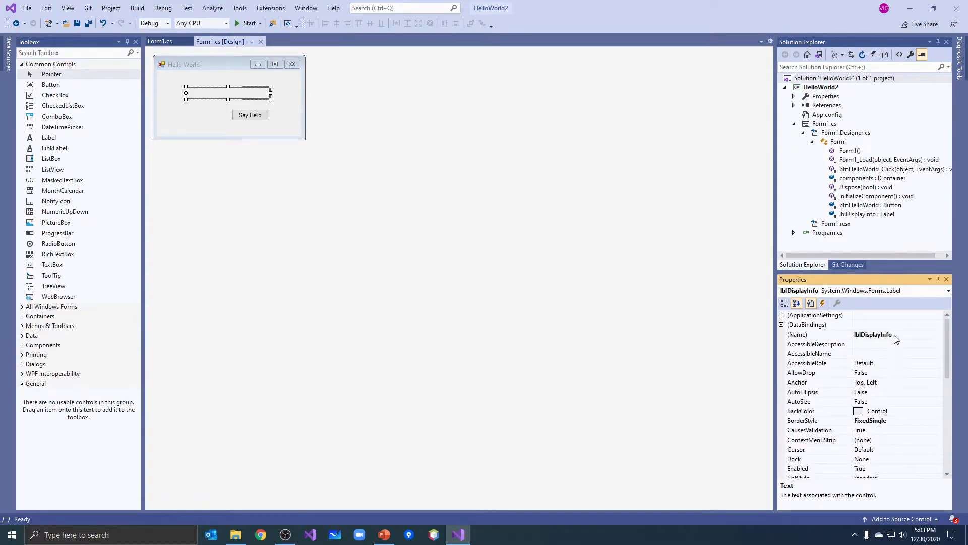
left_click(160, 41)
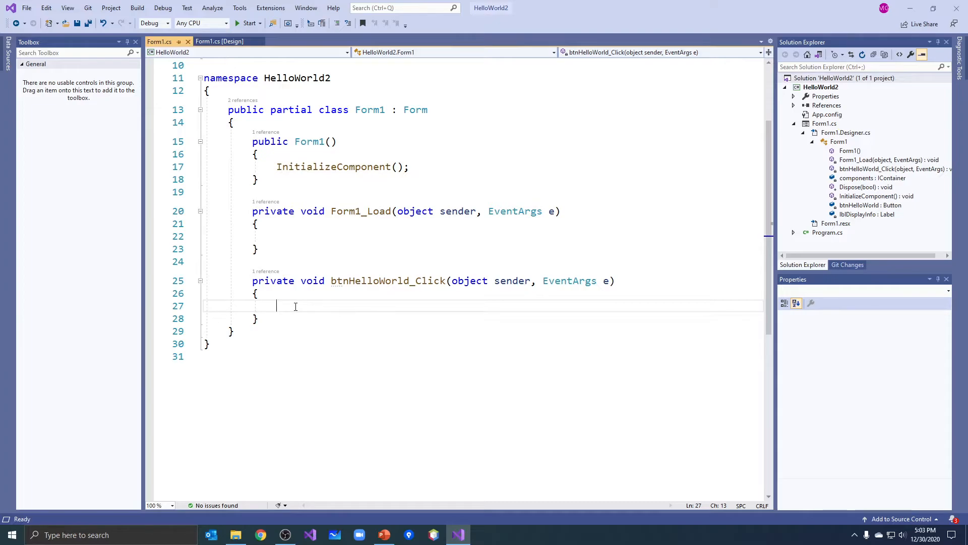
type("l")
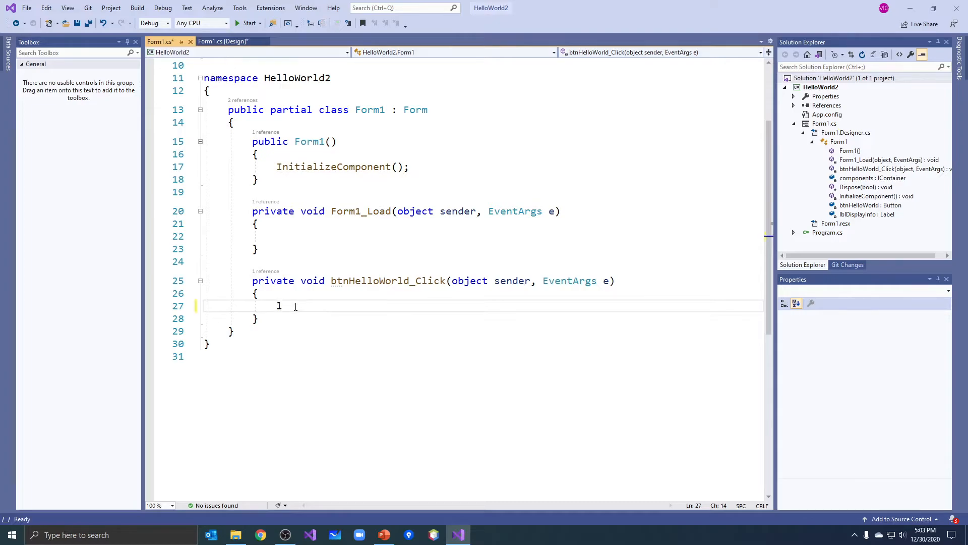
type("blDisplayInfo")
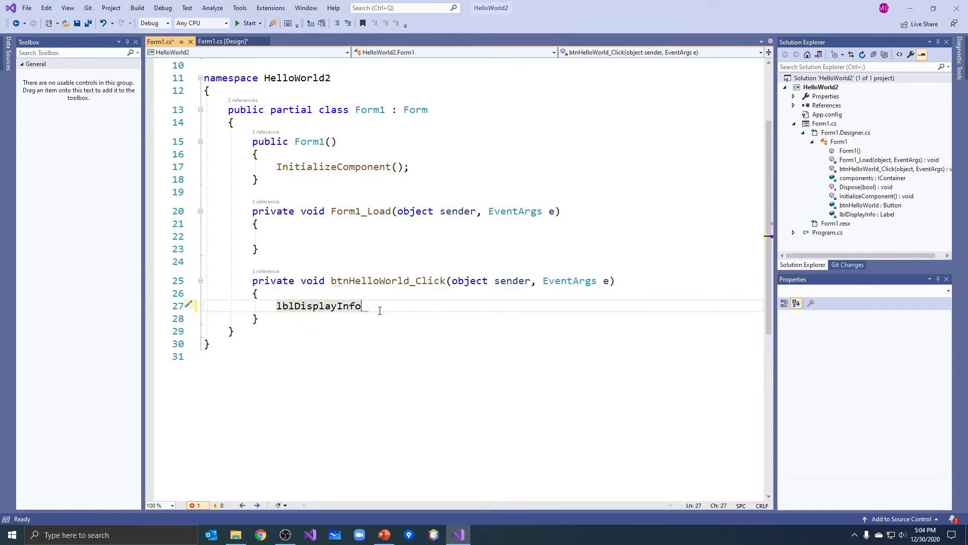
- Pick the Text property of lblDisplayInfo via IntelliSense
type(".")
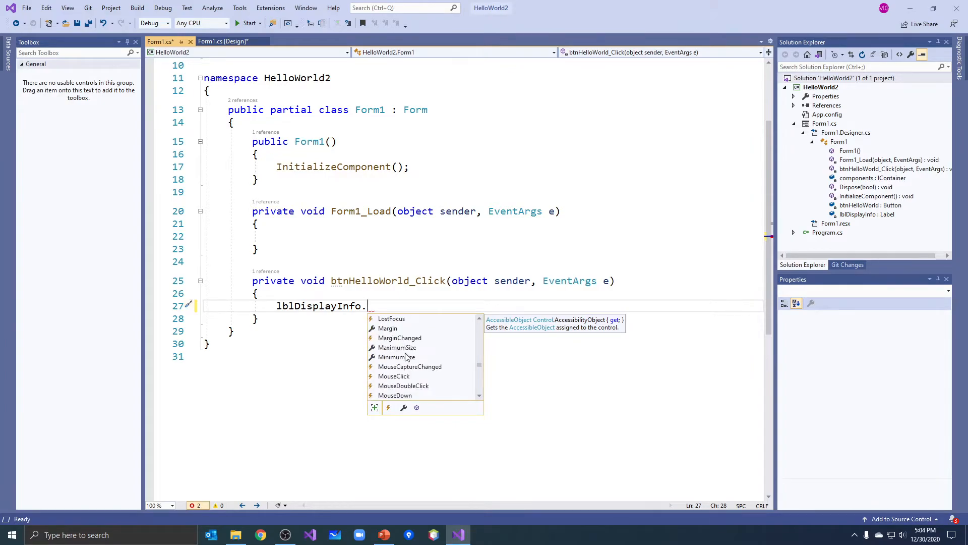
scroll("down", 3)
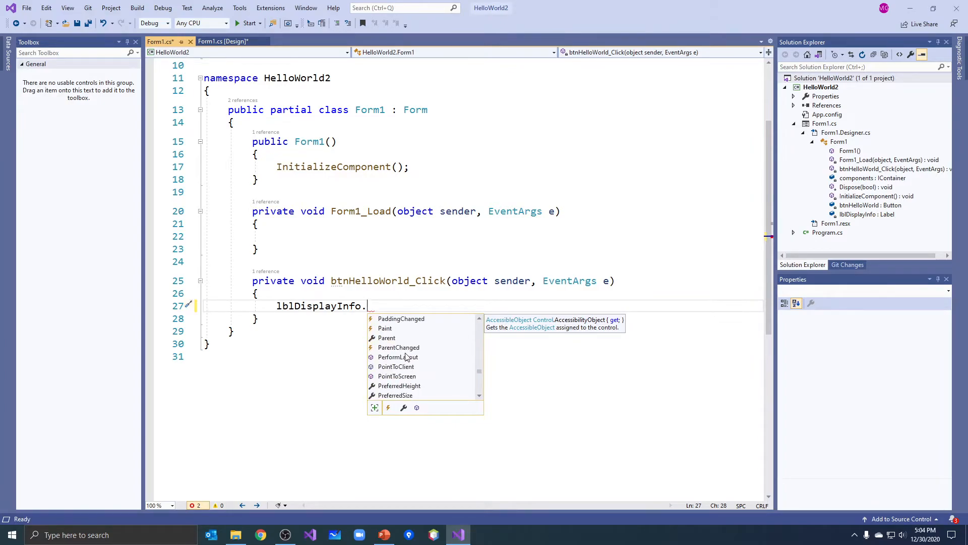
scroll("down", 3)
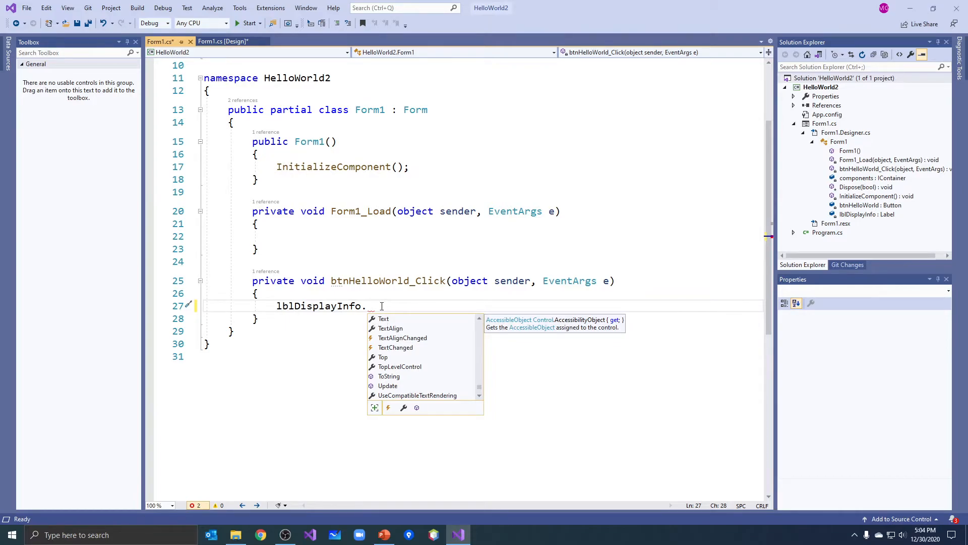
type("te")
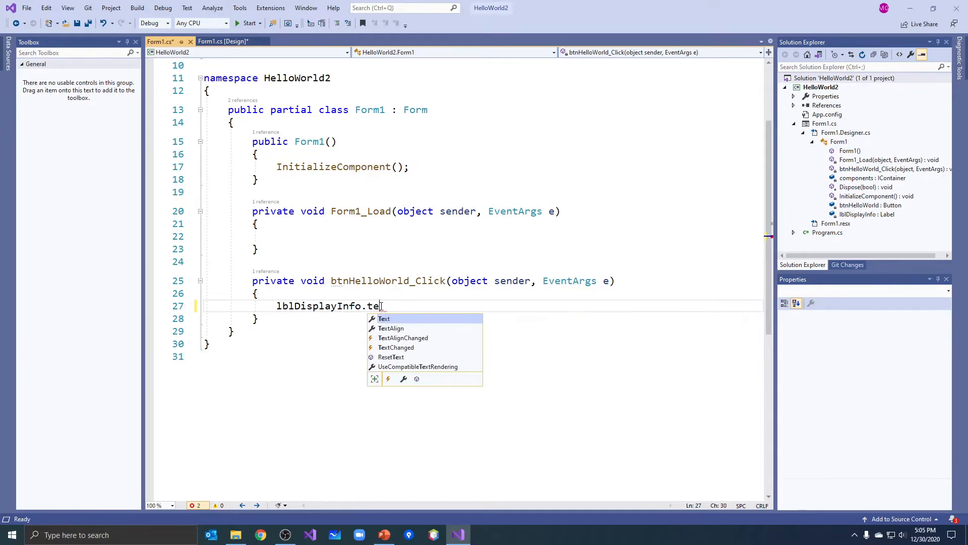
type("xt")
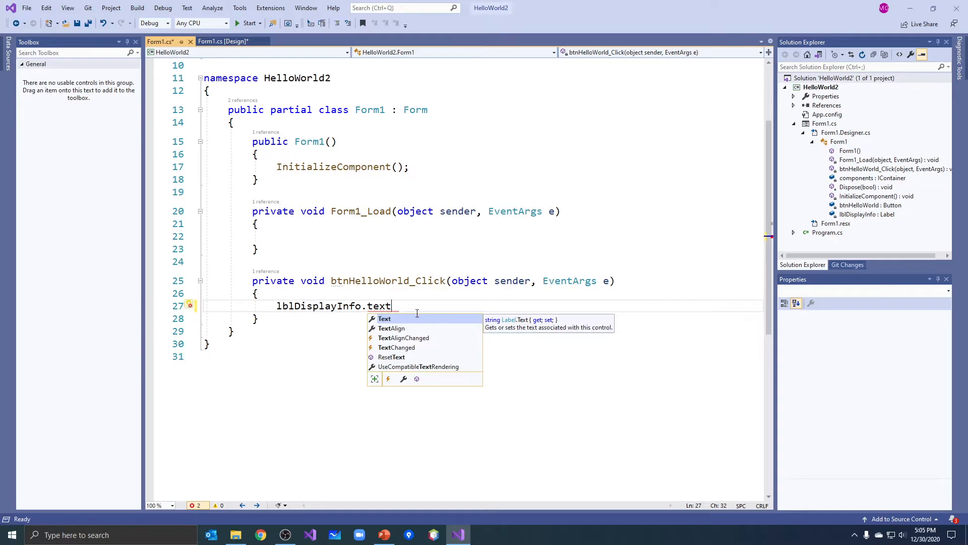
key("BackSpace")
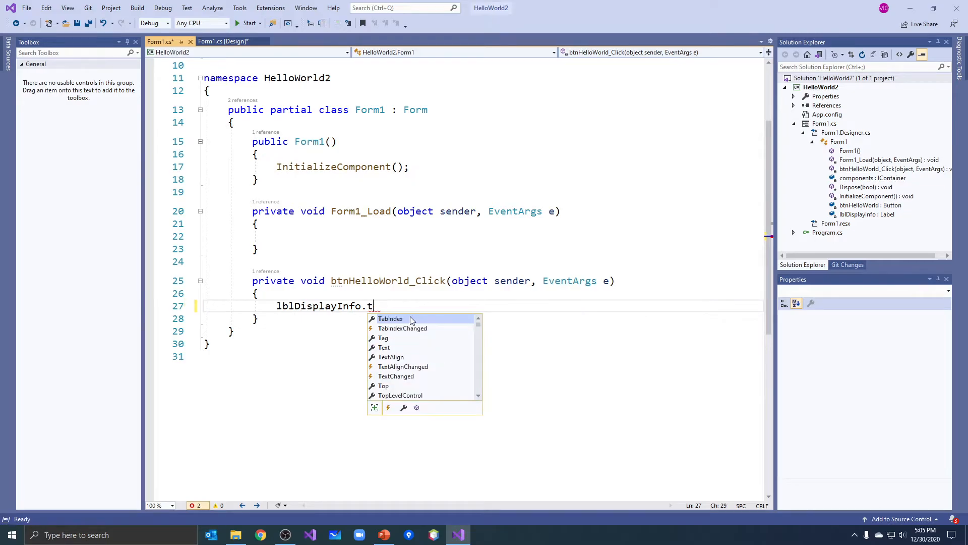
type("e")
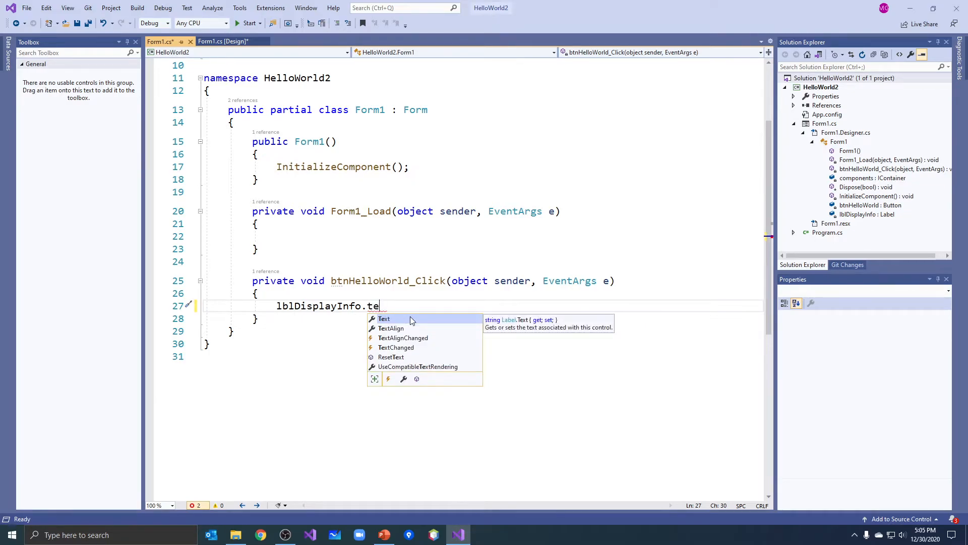
key("Tab")
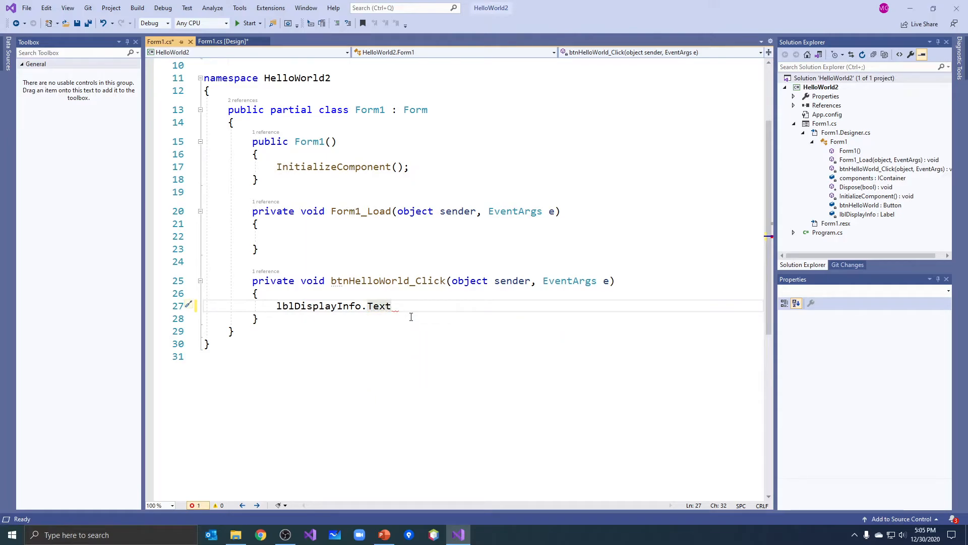
- Complete the statement as lblDisplayInfo.Text = "Hello World!"; and point out its parts
type("=")
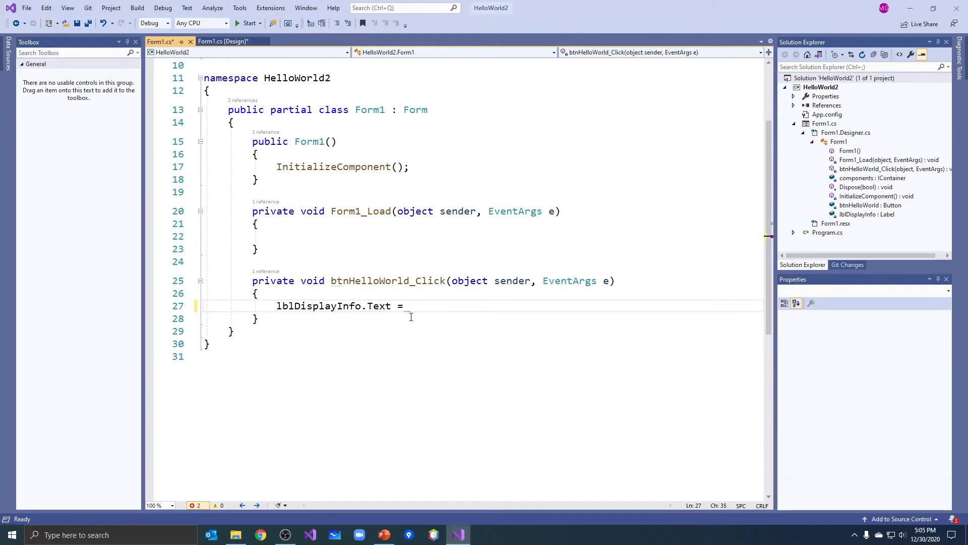
type("\"")
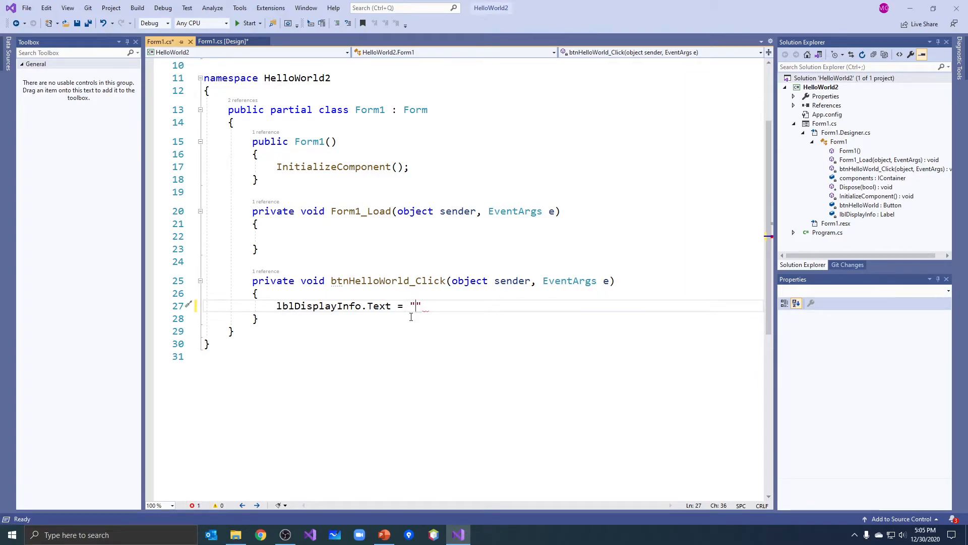
type("Hello")
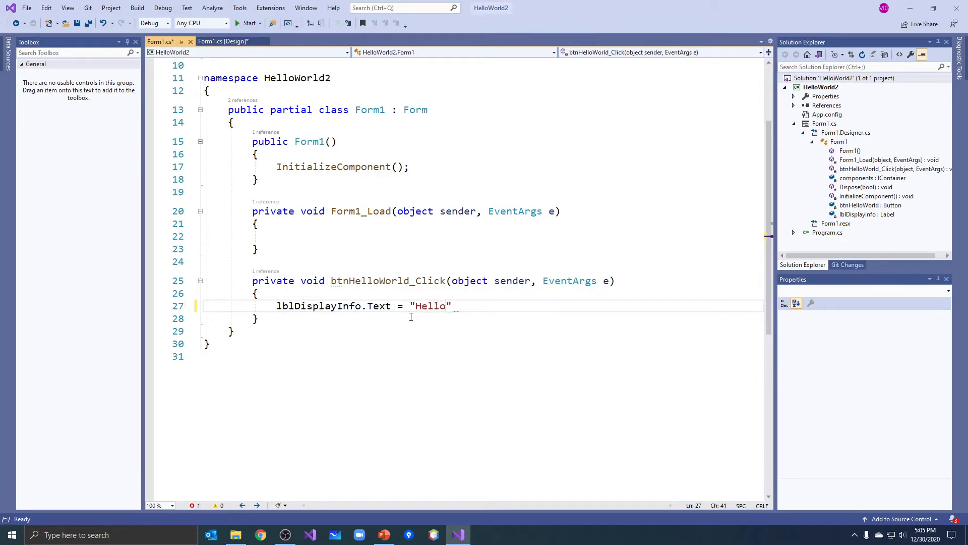
type("World")
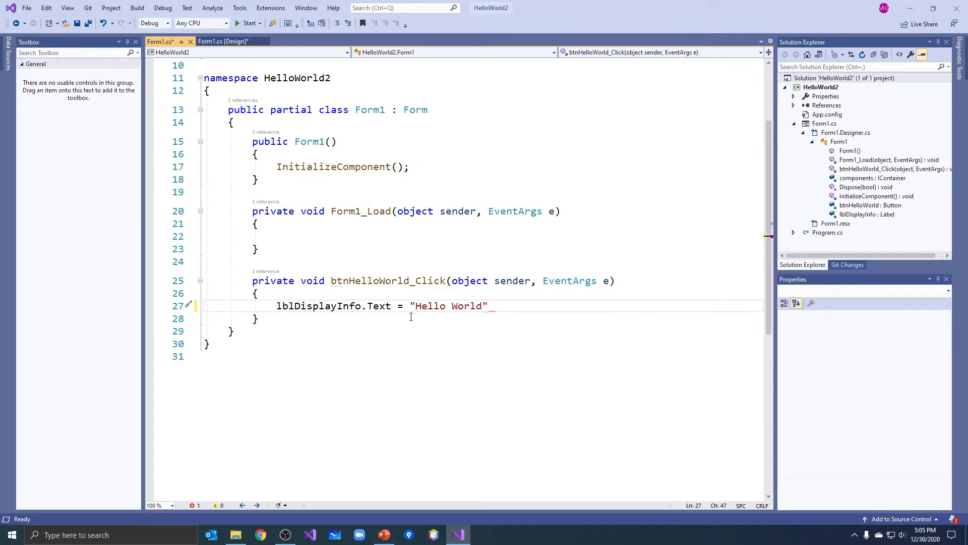
type("!")
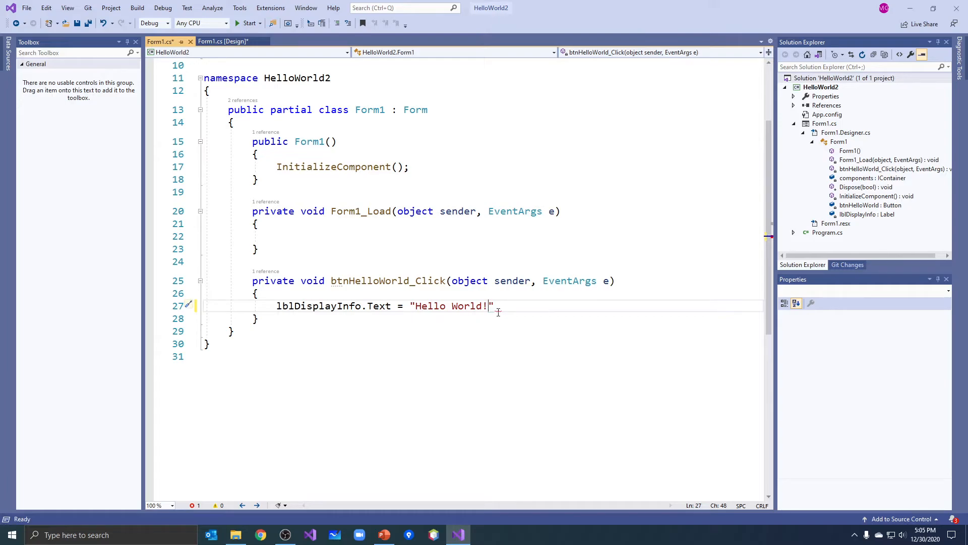
type(";")
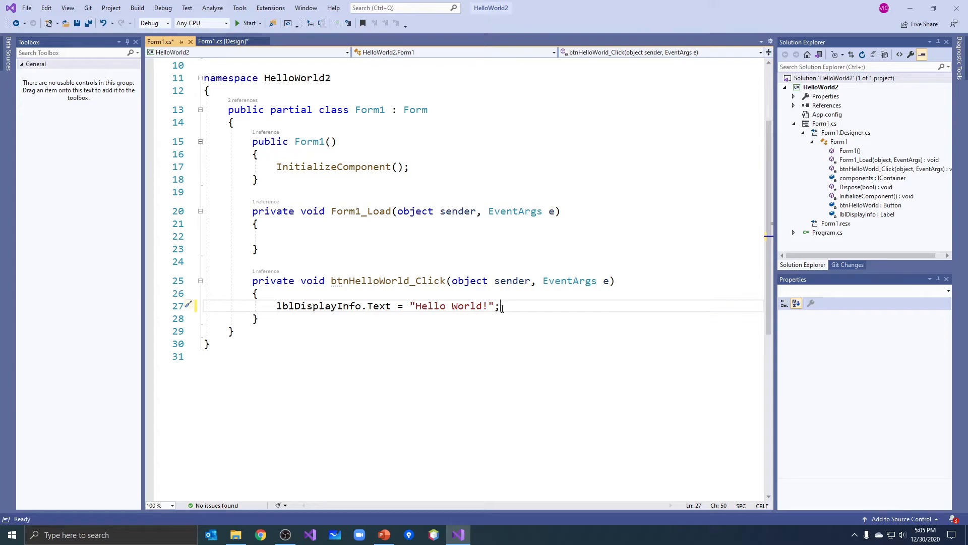
double_click(312, 306)
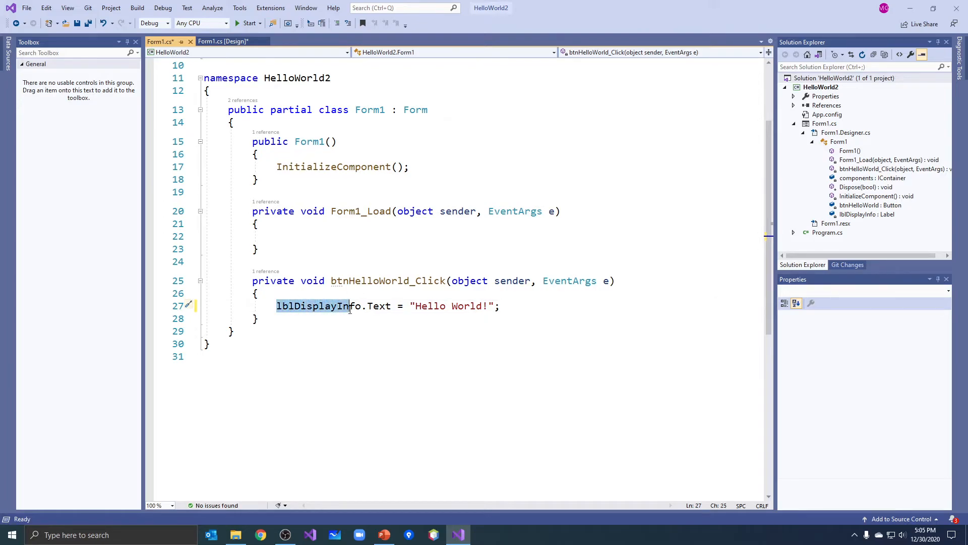
double_click(378, 306)
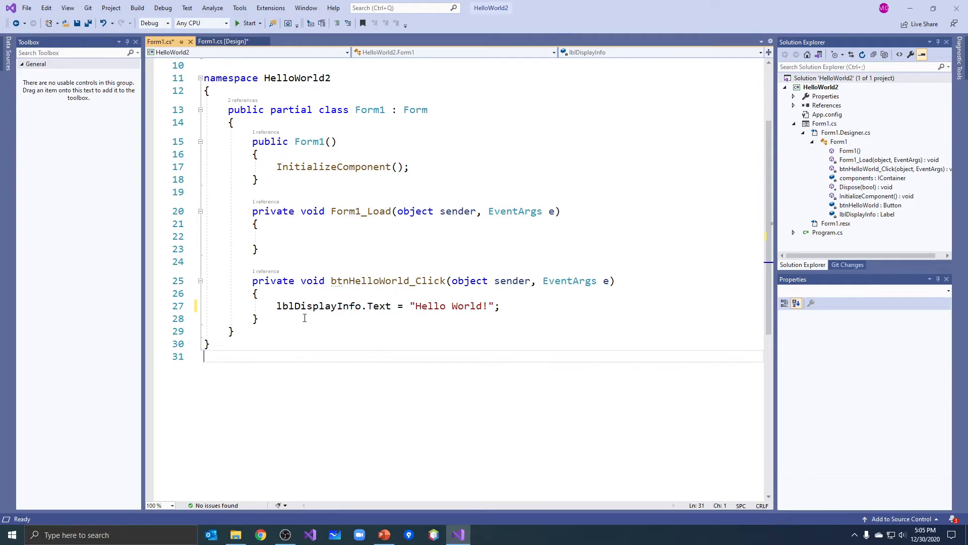
mouse_move(380, 305)
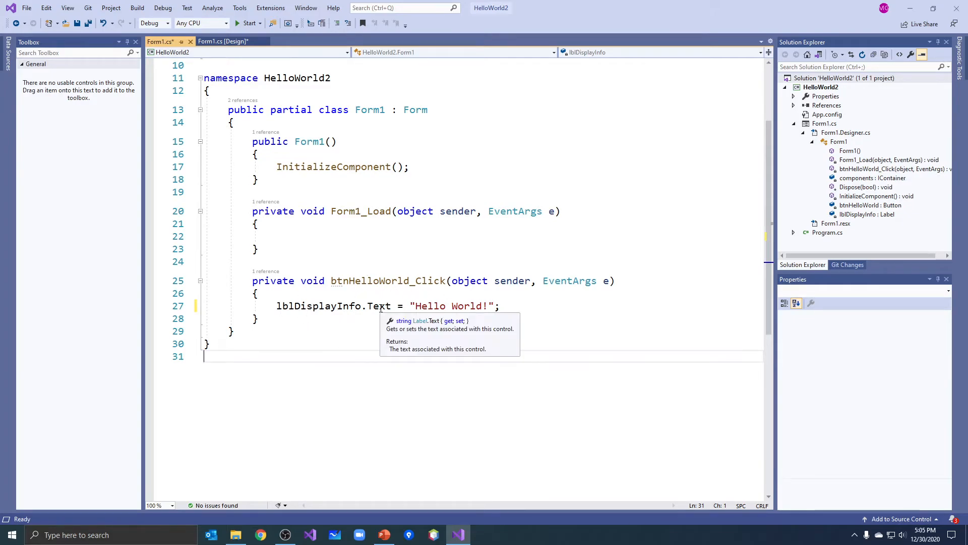
mouse_move(222, 41)
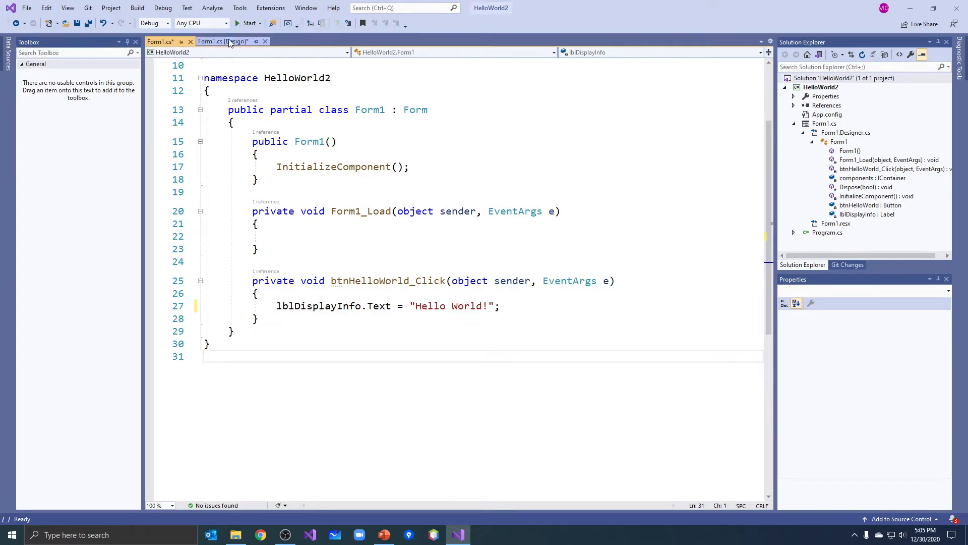
left_click(249, 23)
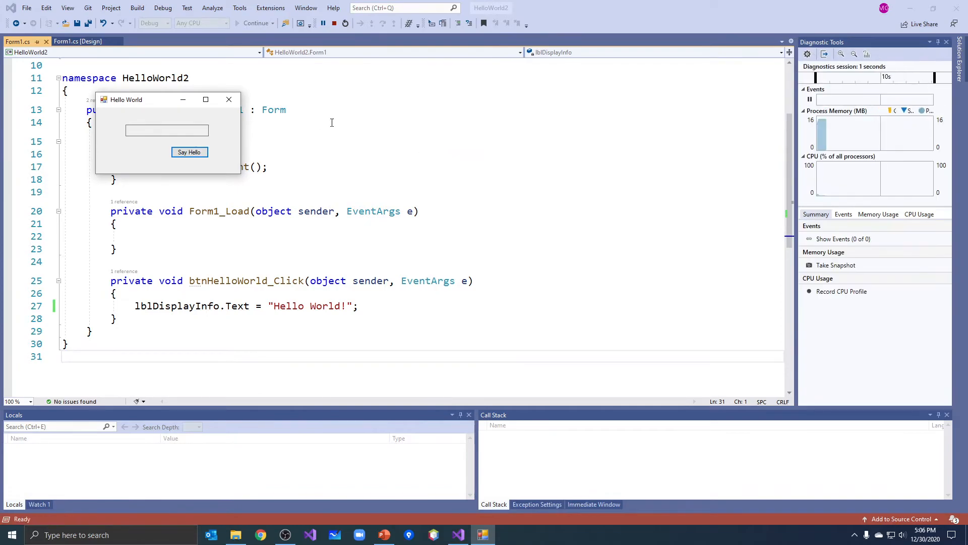
left_click(189, 153)
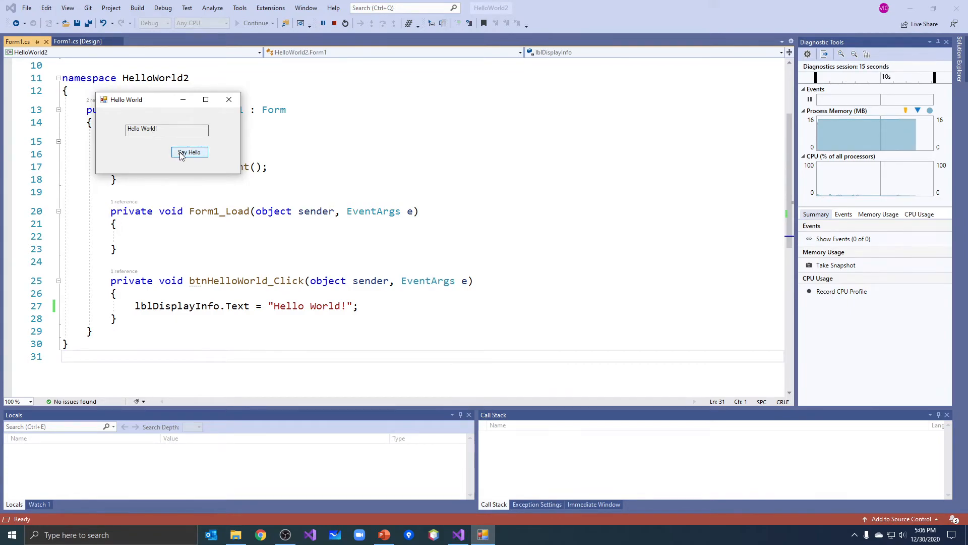
mouse_move(153, 135)
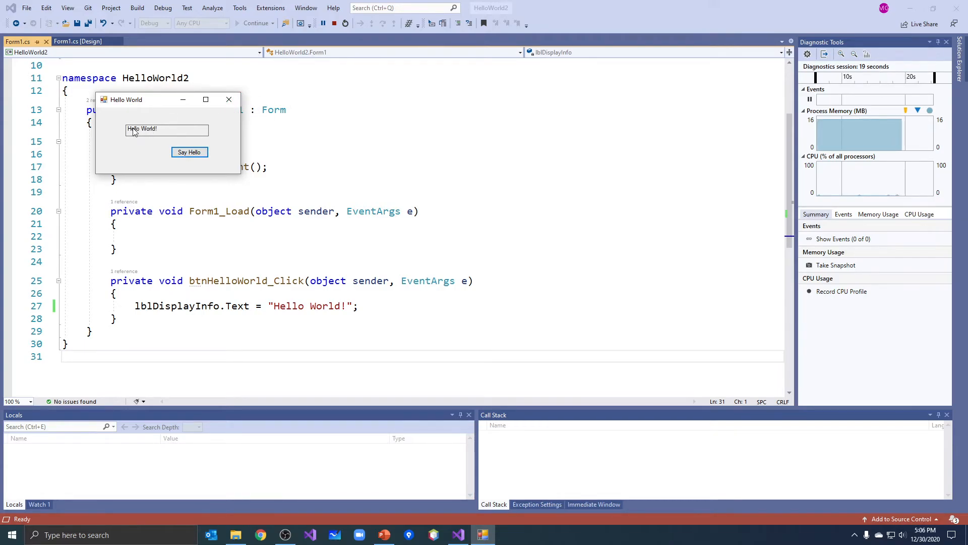
mouse_move(229, 100)
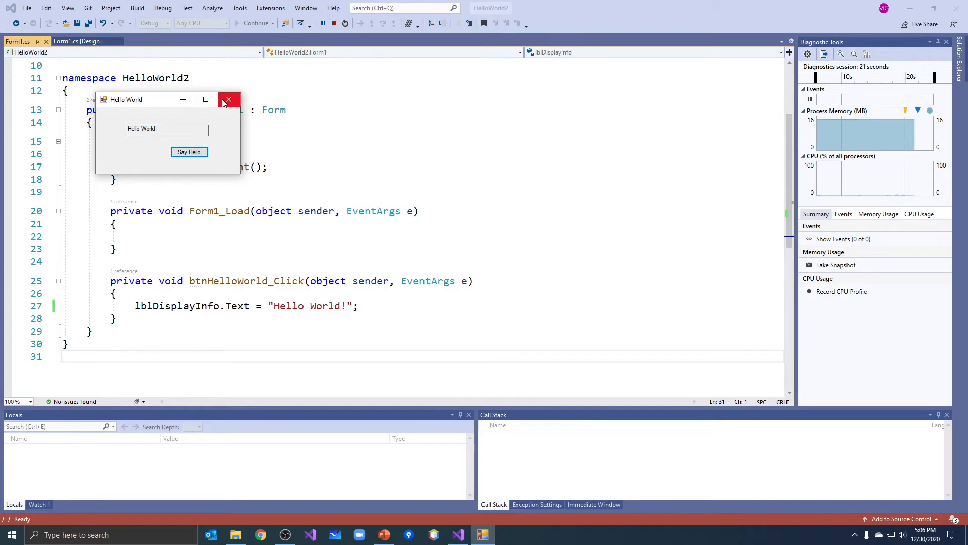
left_click(229, 100)
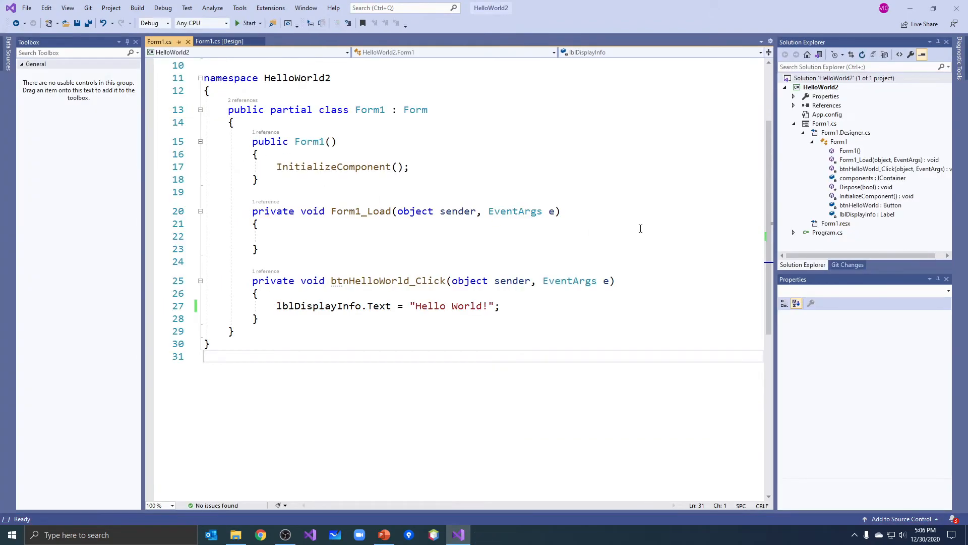
mouse_move(613, 222)
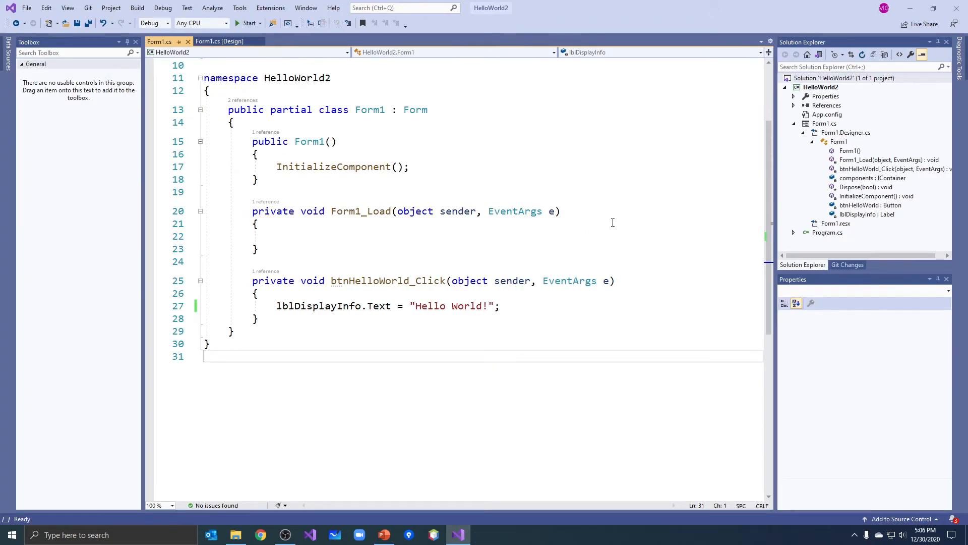
mouse_move(594, 223)
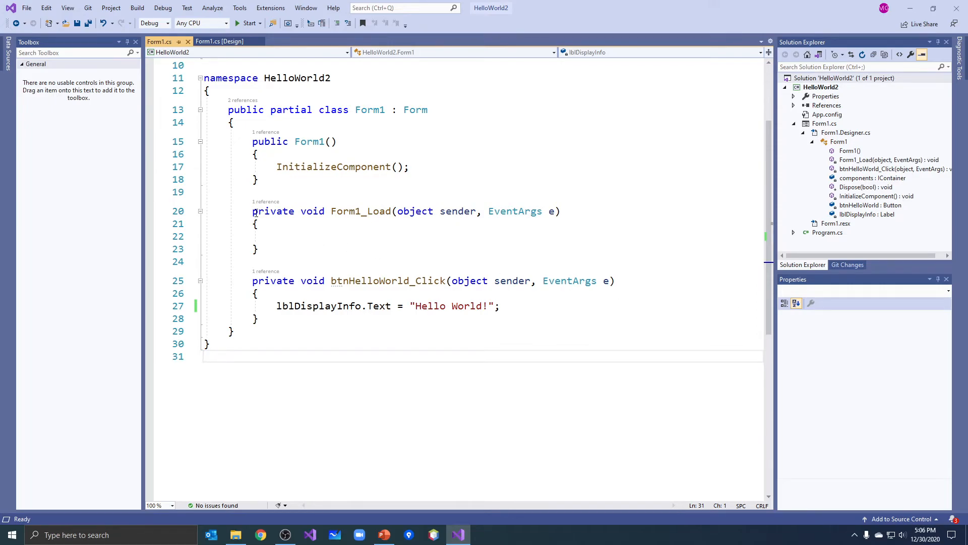
left_click_drag(252, 211, 258, 249)
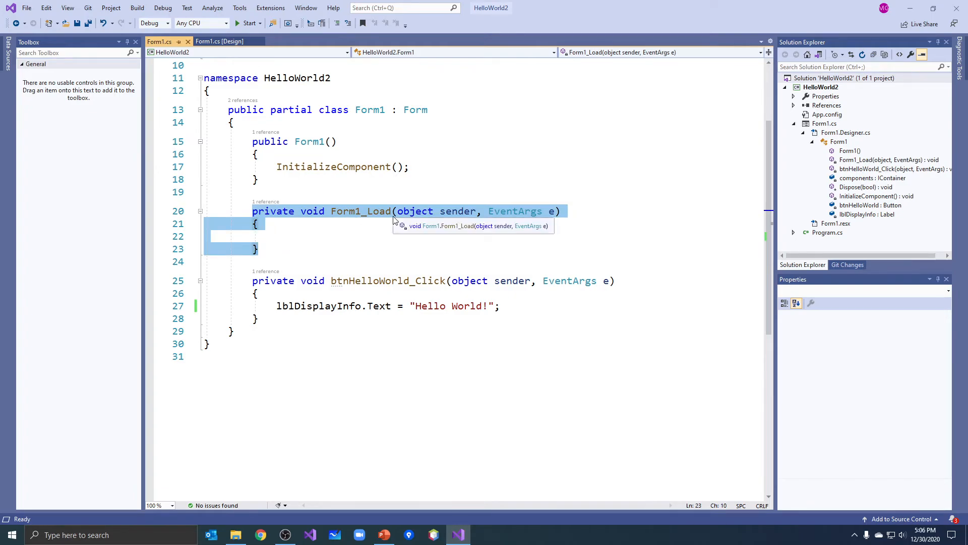
left_click(219, 41)
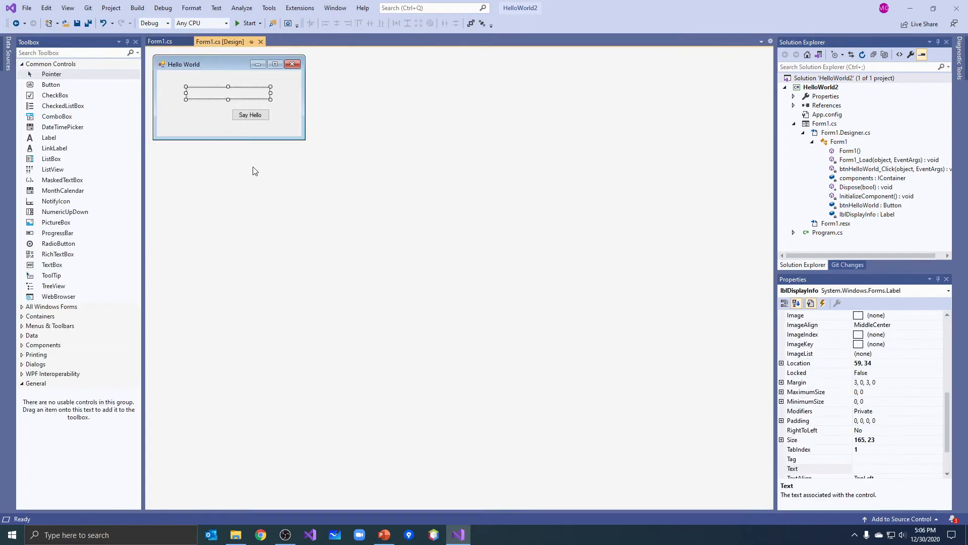
left_click(228, 131)
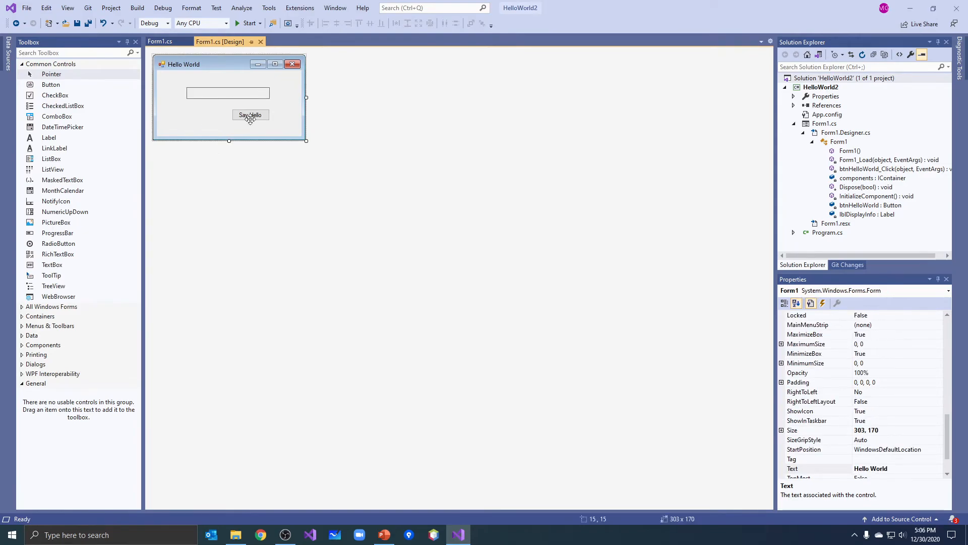
mouse_move(250, 115)
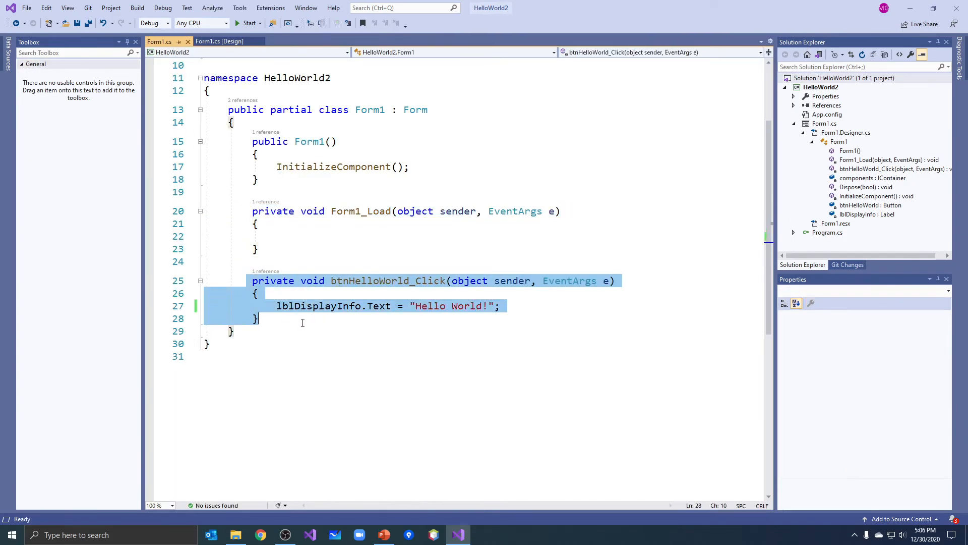
left_click(219, 41)
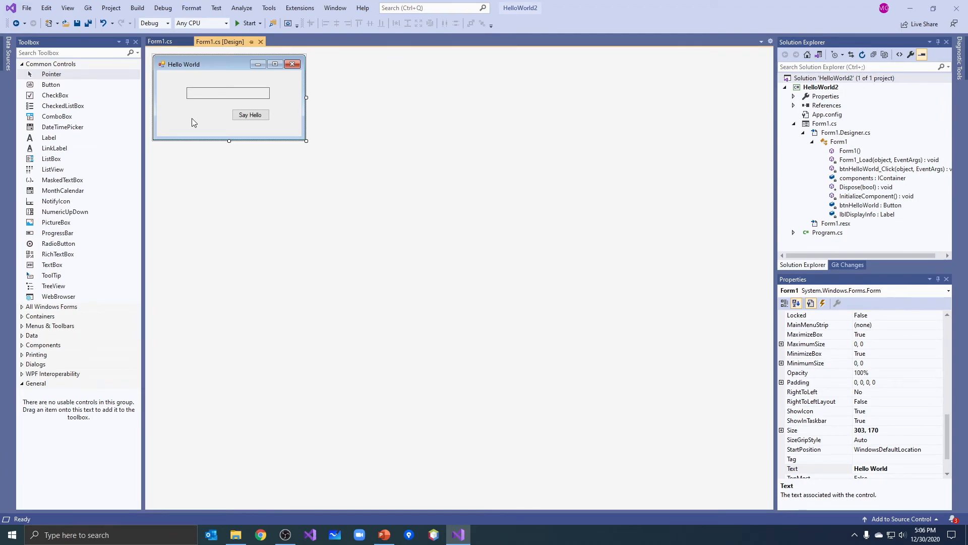
left_click(158, 42)
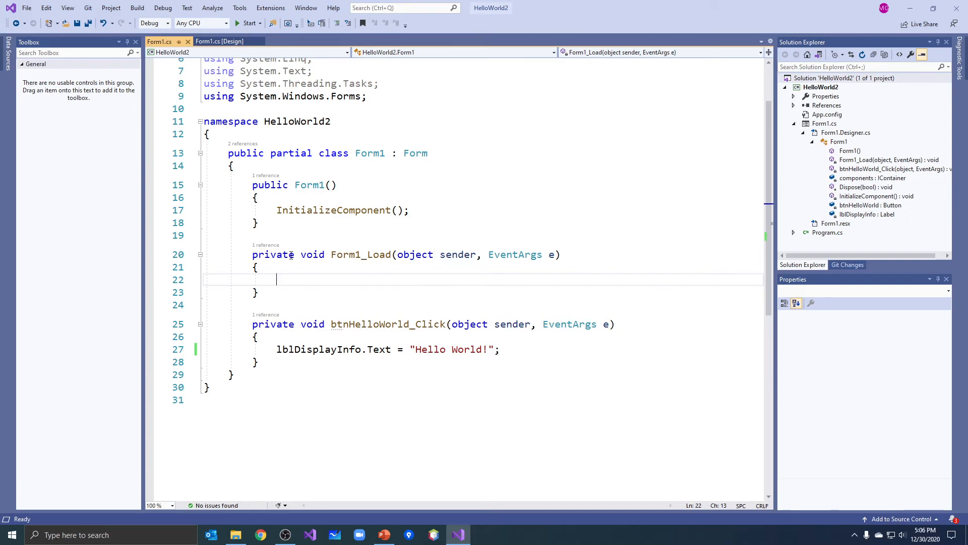
double_click(361, 255)
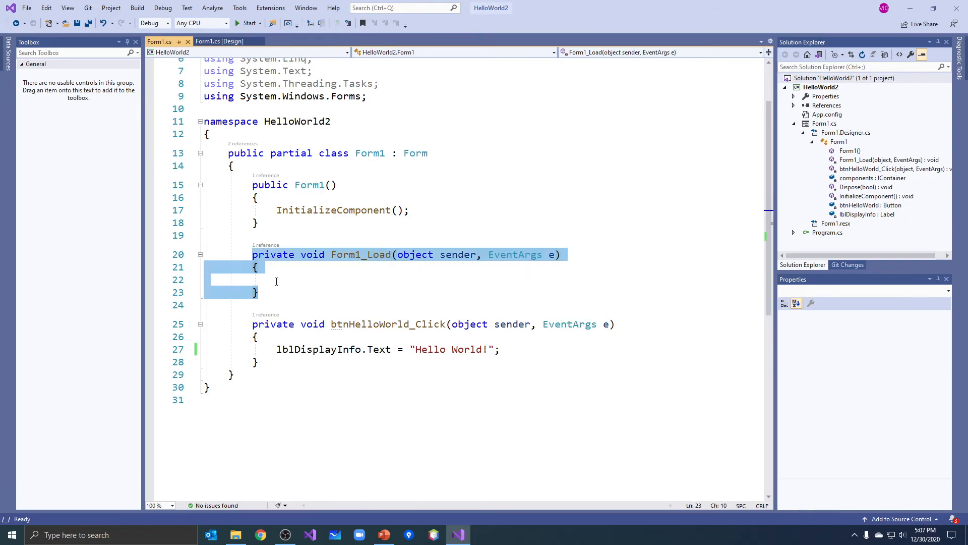
left_click(254, 255)
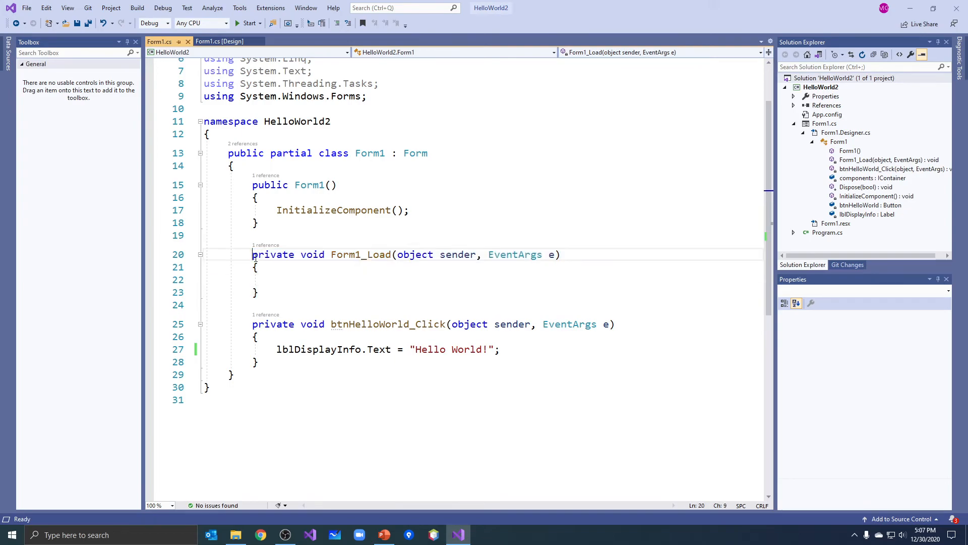
left_click_drag(252, 254, 258, 292)
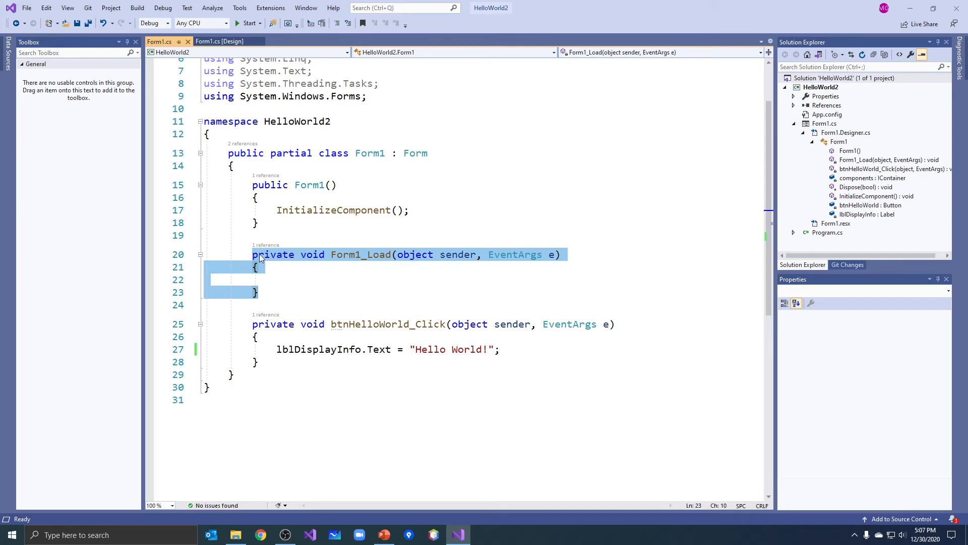
mouse_move(253, 266)
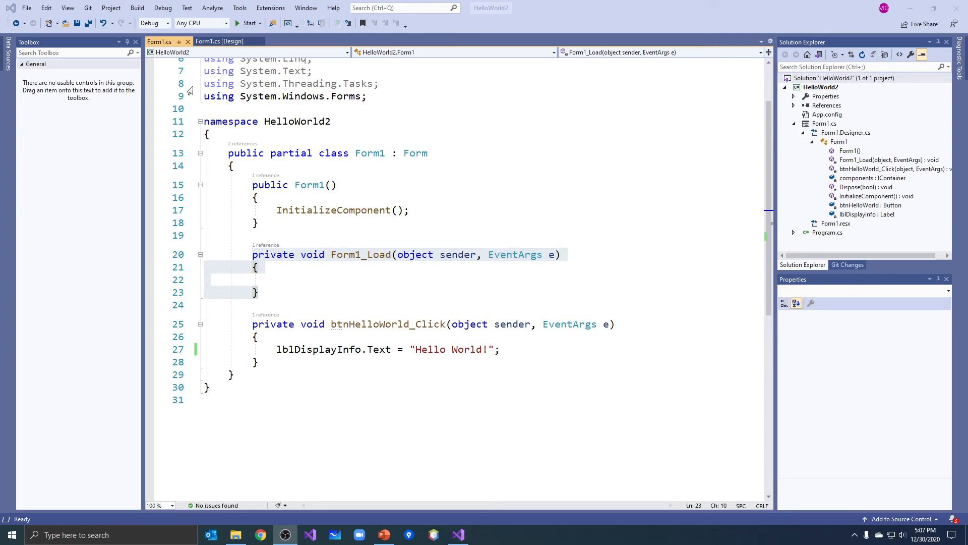
- Select Form1 in the designer and clear its Load event's Form1_Load handler in Properties
left_click(220, 41)
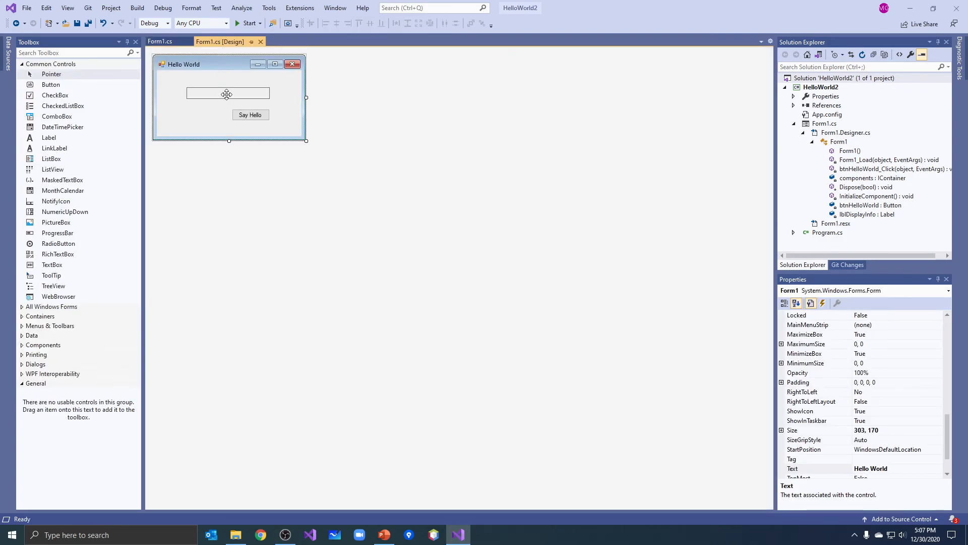
left_click(227, 93)
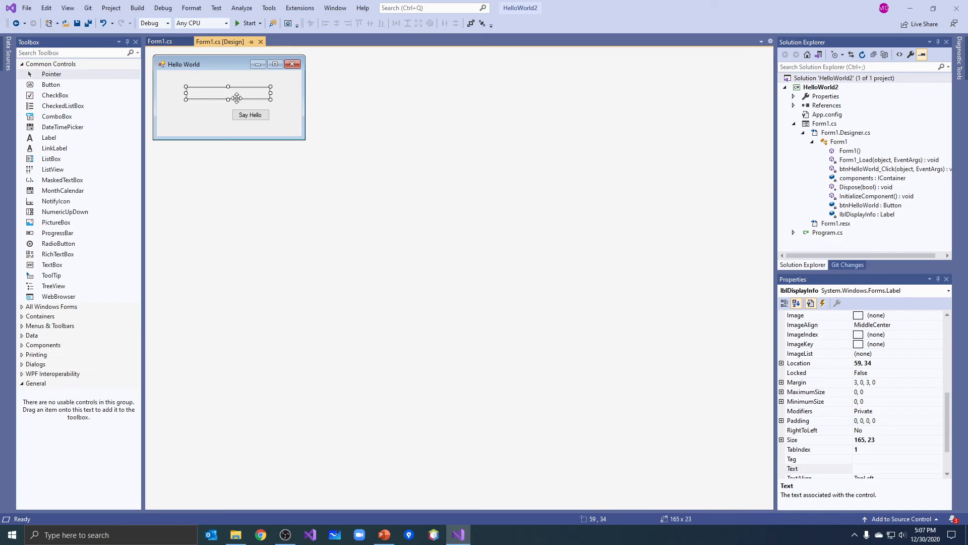
left_click(229, 131)
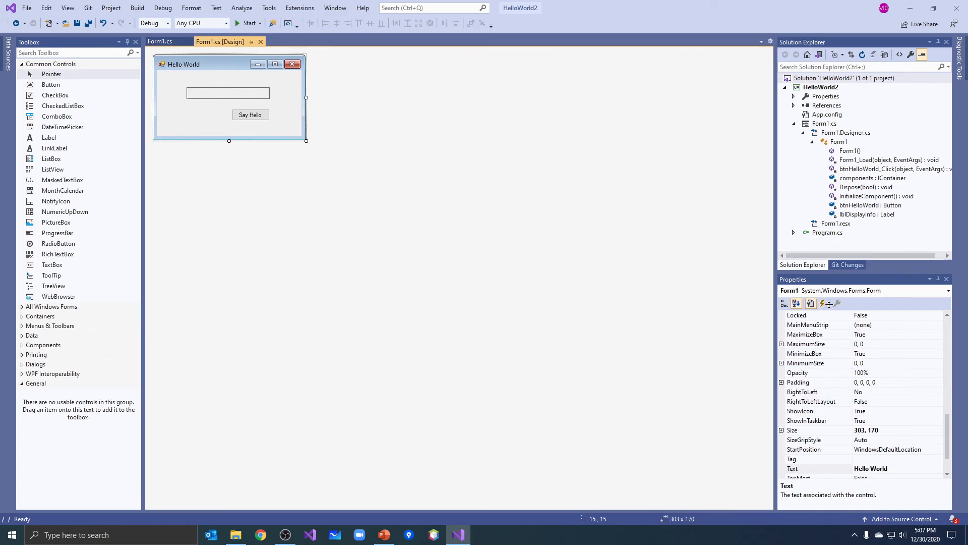
mouse_move(824, 304)
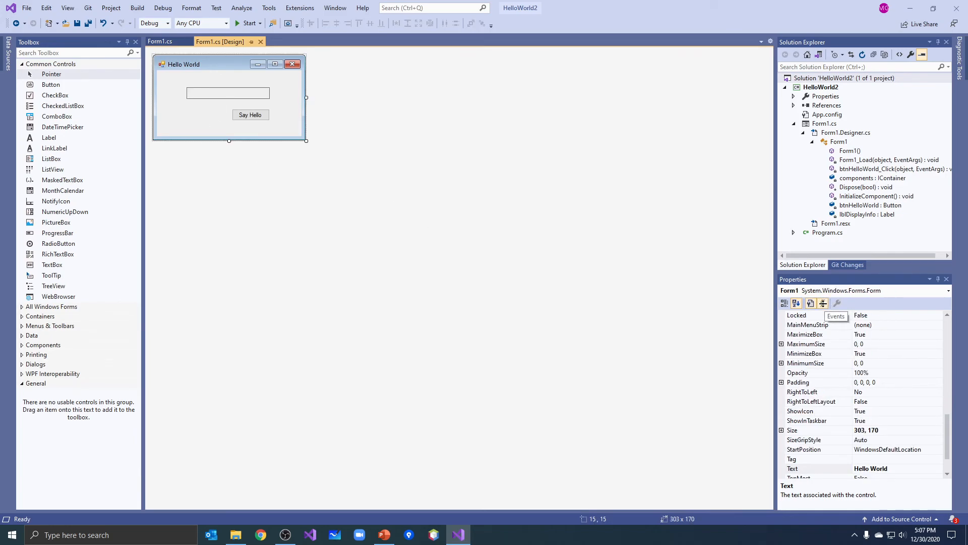
left_click(823, 302)
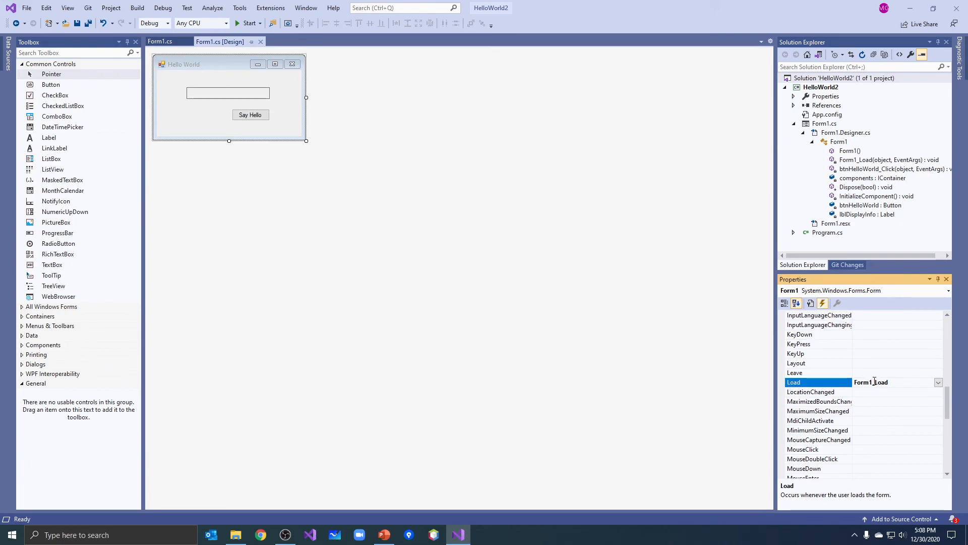
left_click(870, 382)
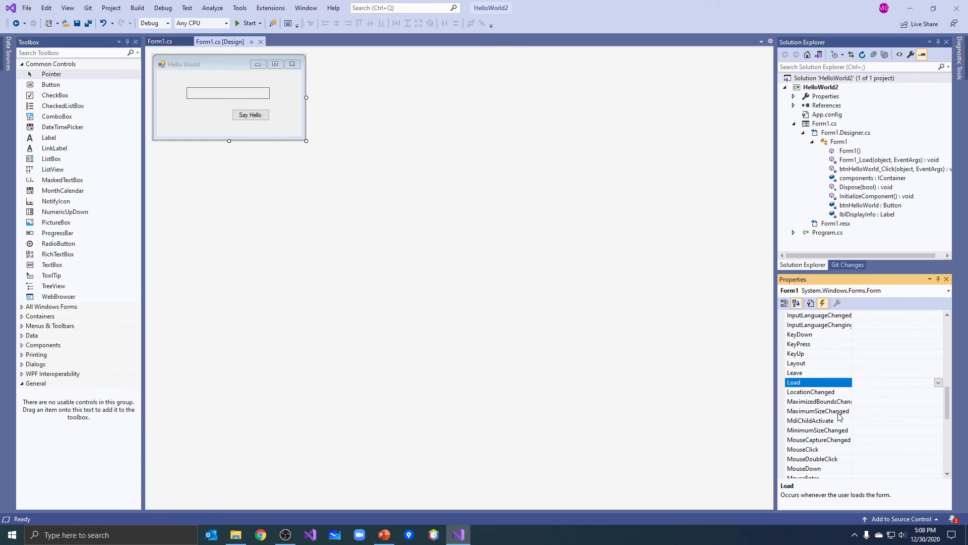
left_click(818, 410)
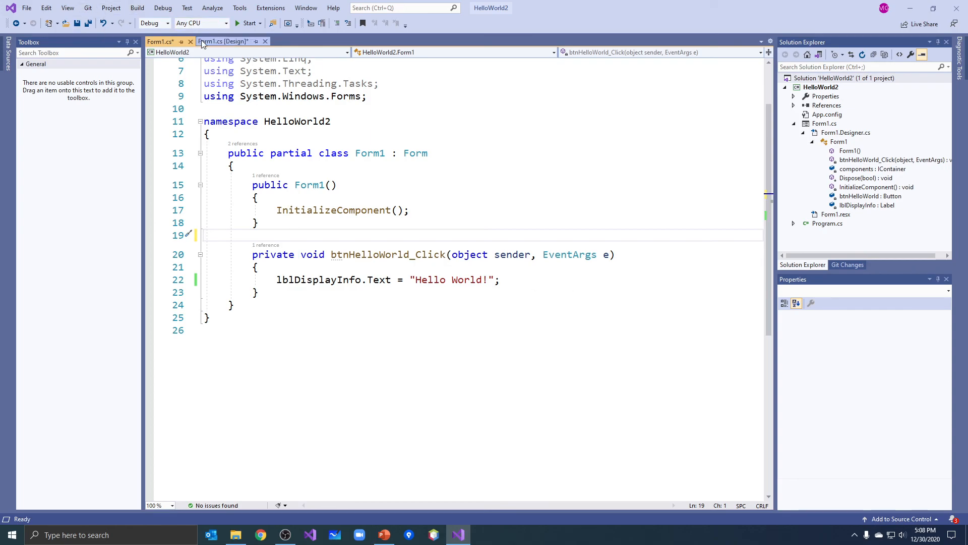
- Toggle the Properties window between Events and Properties to confirm Load is empty
left_click(222, 41)
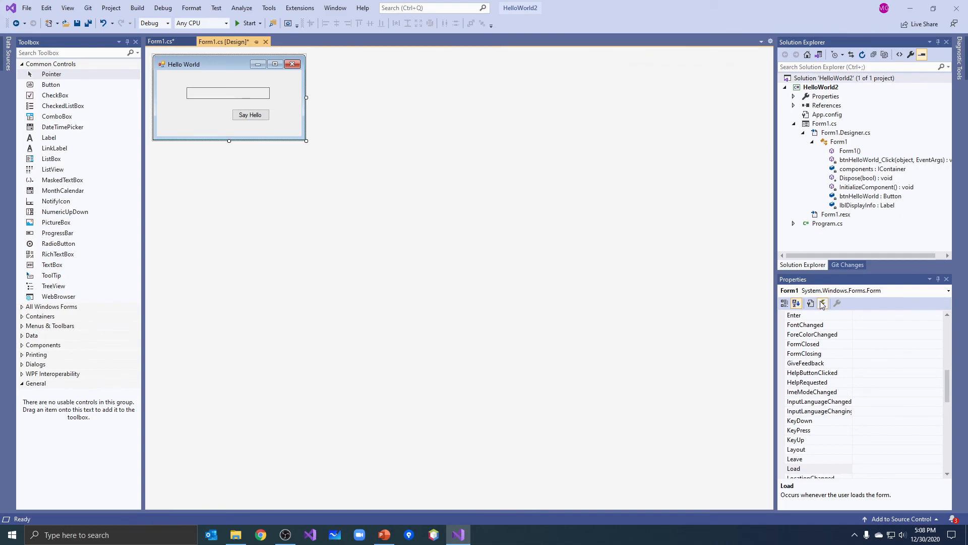
scroll("down", 3)
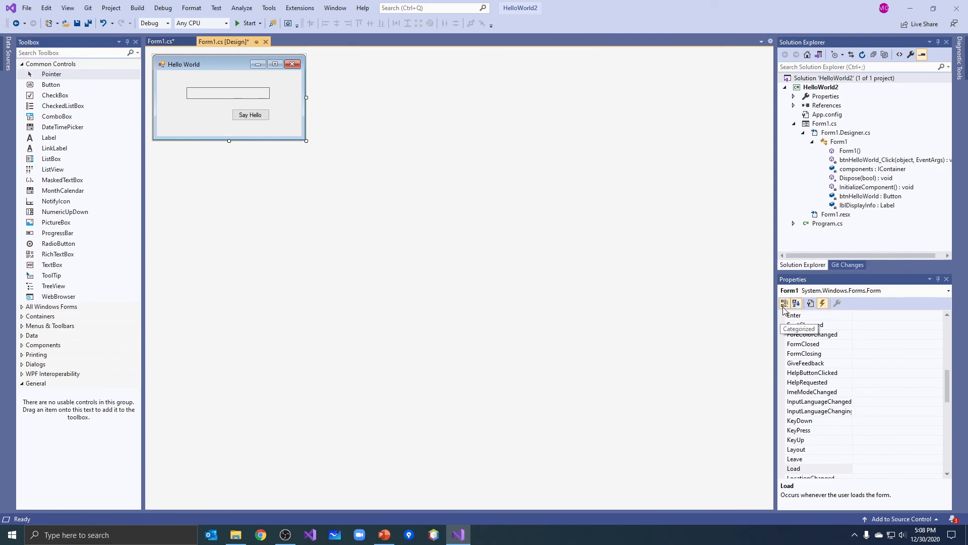
left_click(810, 304)
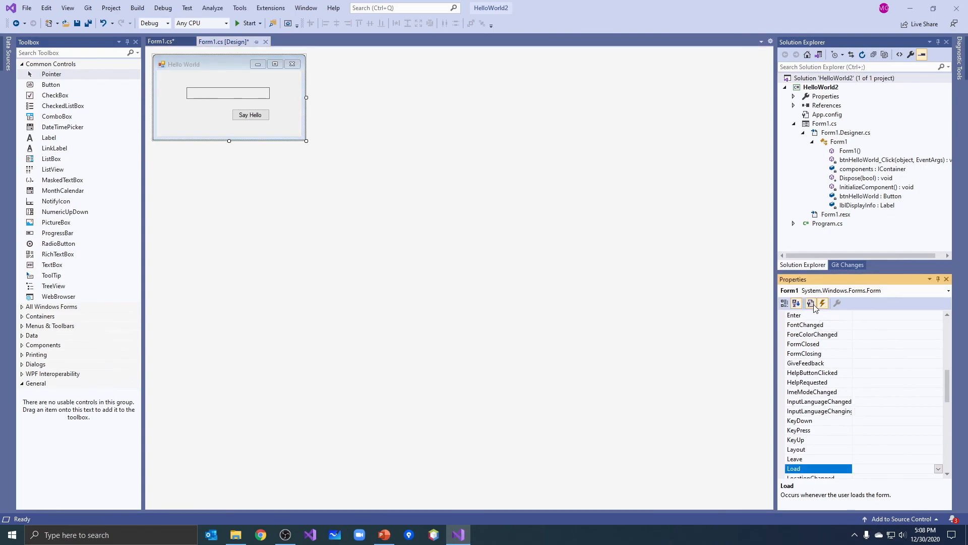
left_click(810, 304)
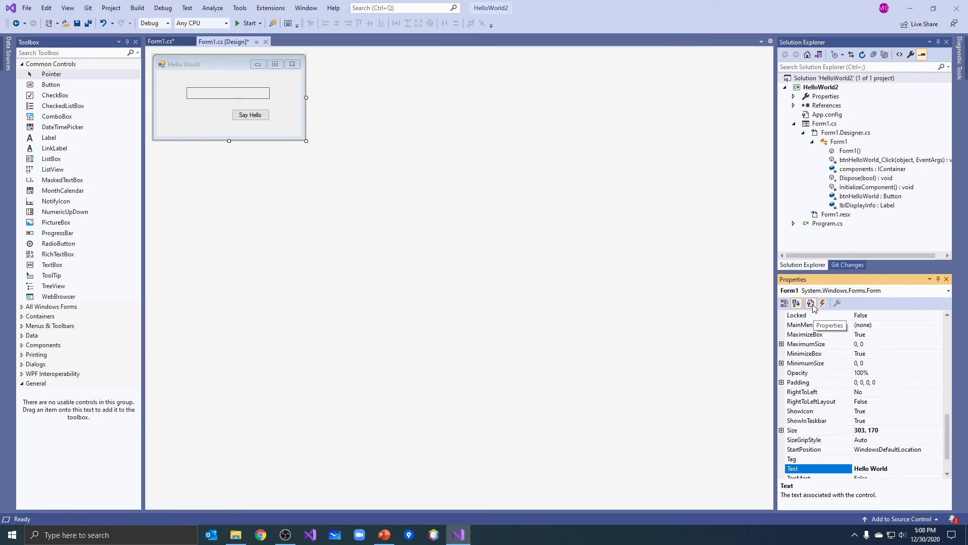
left_click(823, 304)
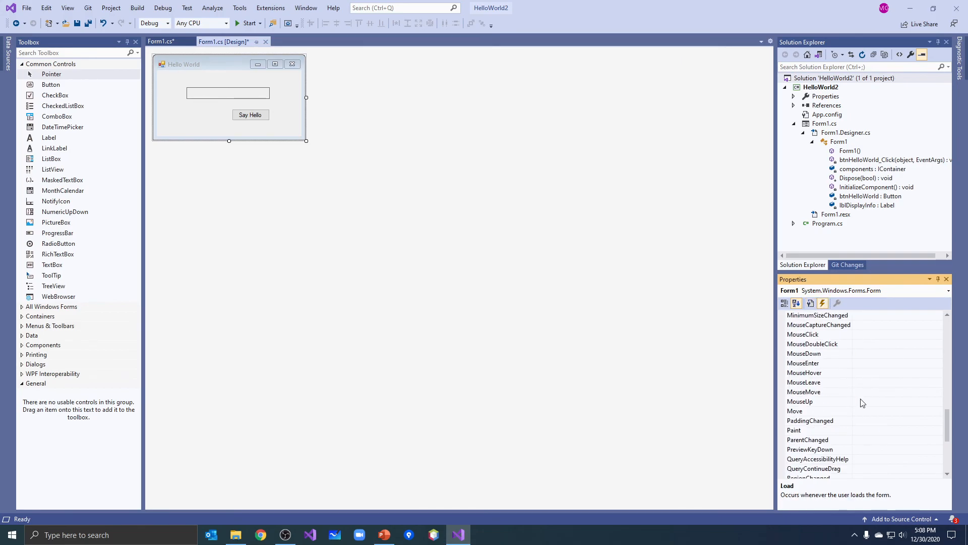
left_click(810, 302)
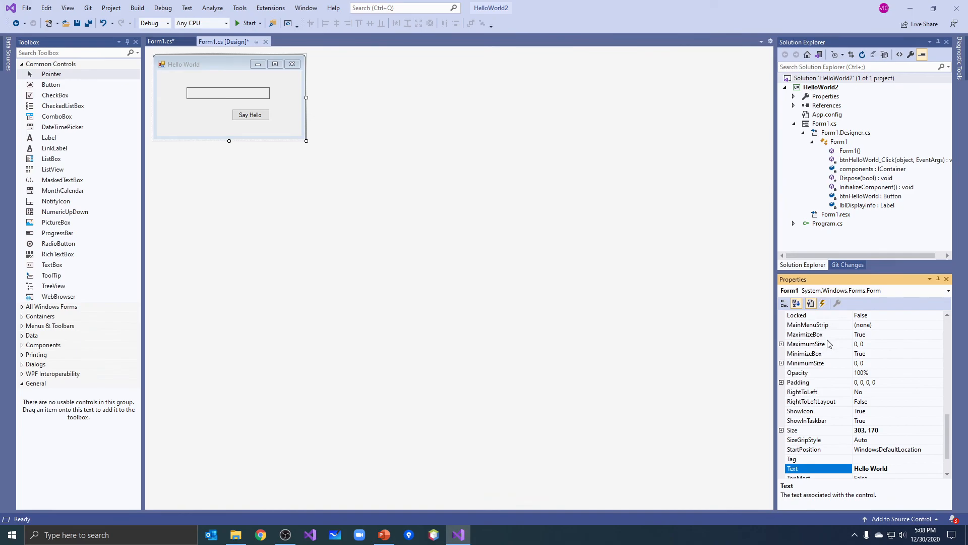